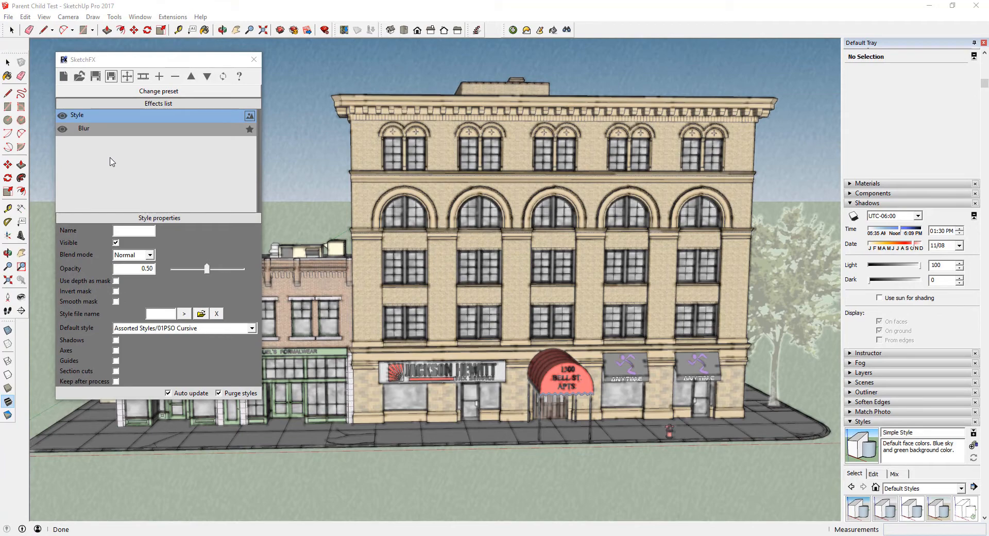
pyautogui.moveTo(120, 163)
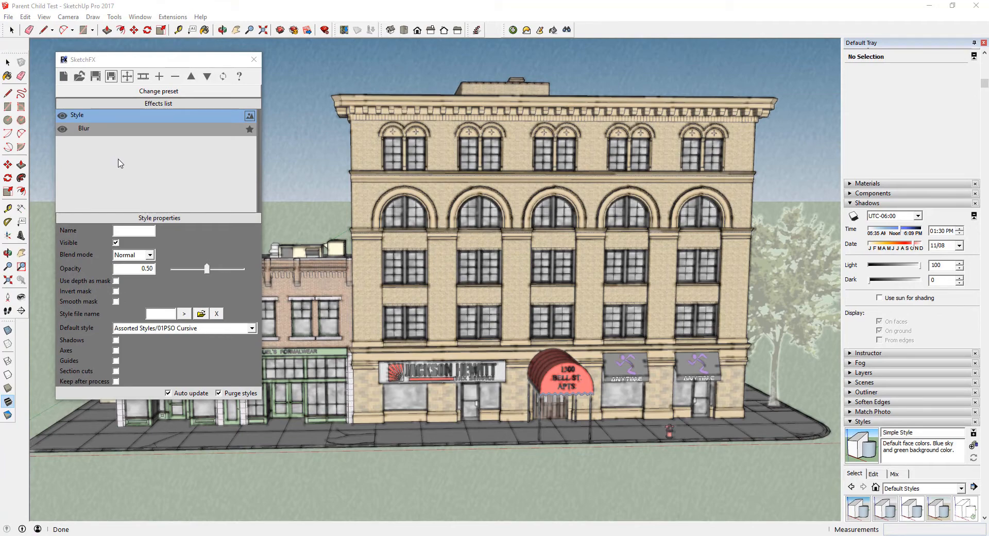
pyautogui.moveTo(120, 142)
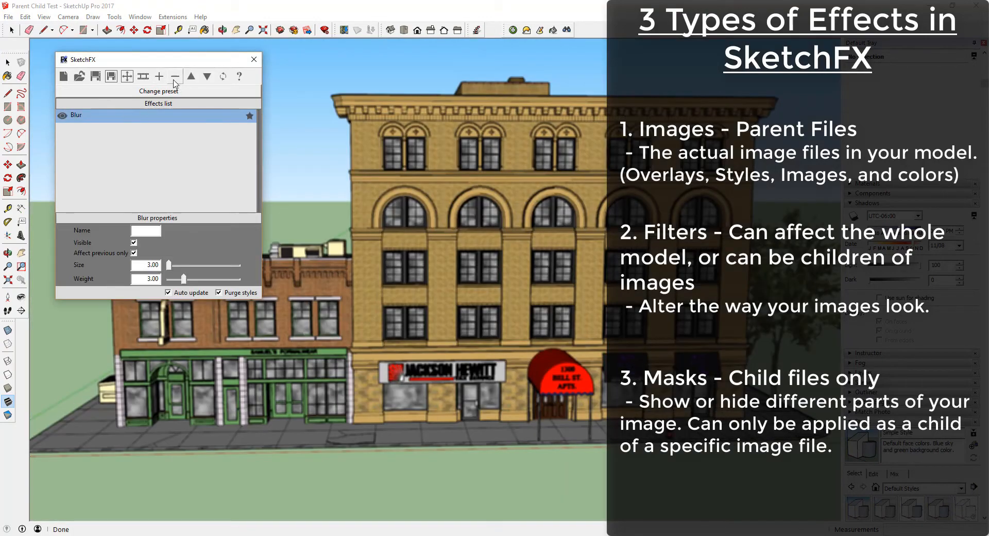
# Step: Remove the last Blur effect and pick Style as the new effect to add
pyautogui.click(176, 76)
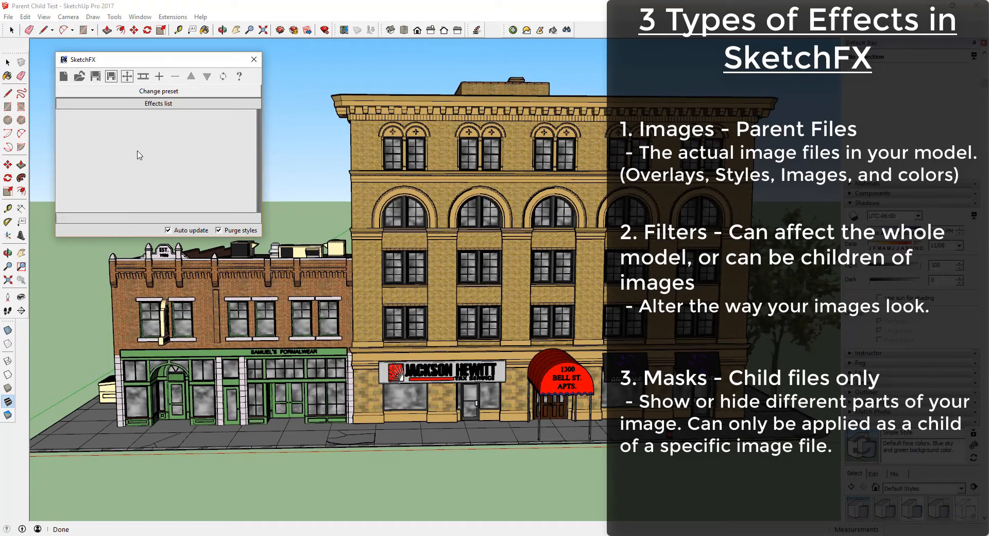
pyautogui.moveTo(157, 168)
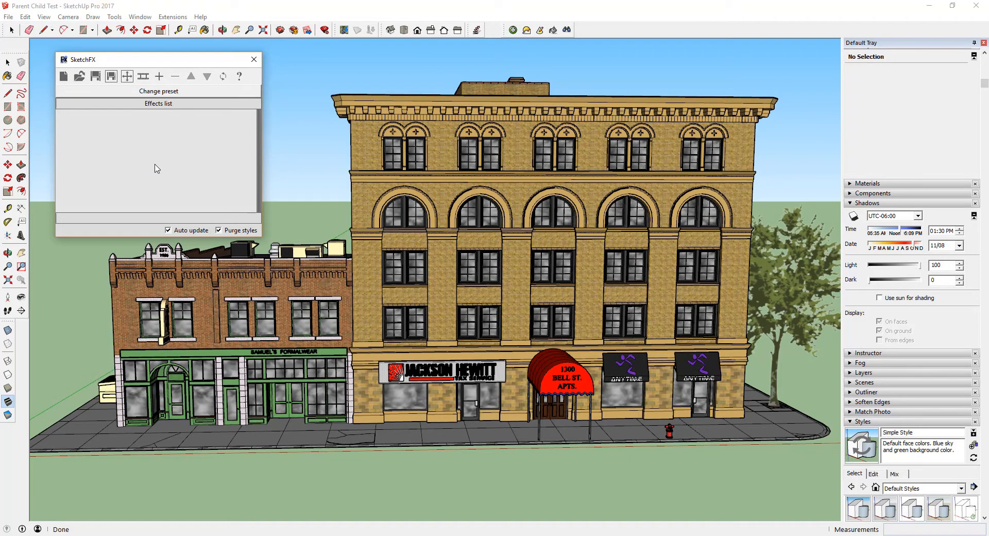
pyautogui.click(159, 76)
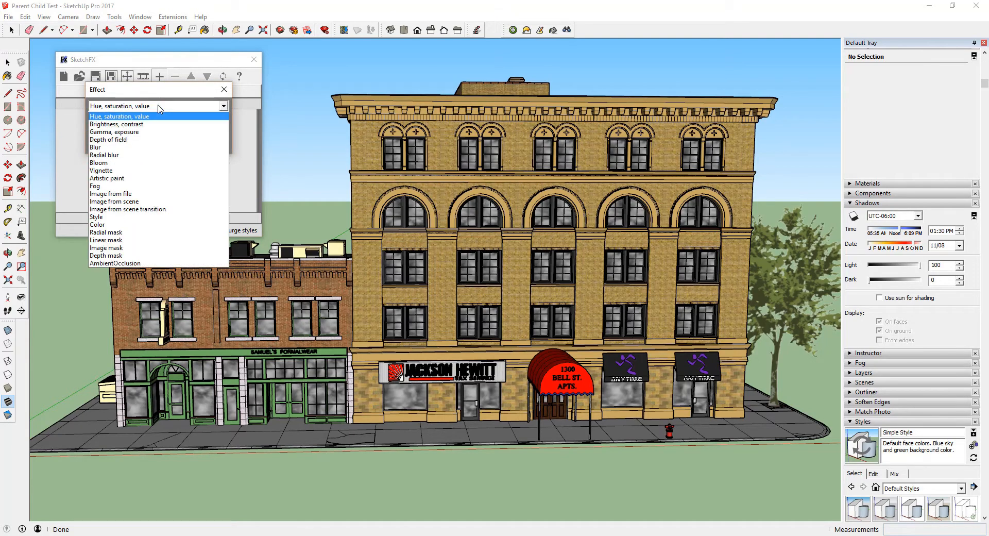
pyautogui.moveTo(96, 217)
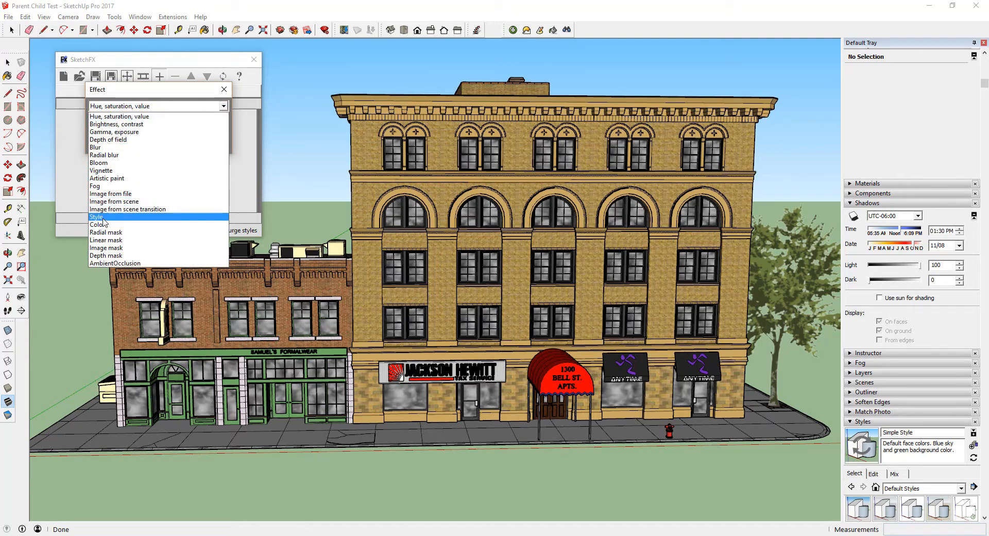
pyautogui.click(96, 217)
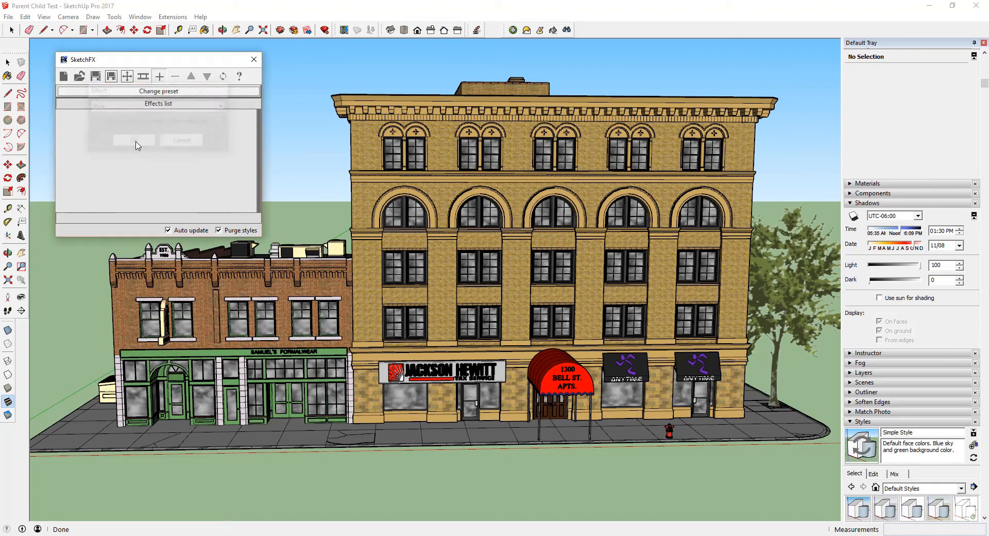
# Step: Confirm the Style effect and set its default style to Sketchy Edges/Conte
pyautogui.click(159, 76)
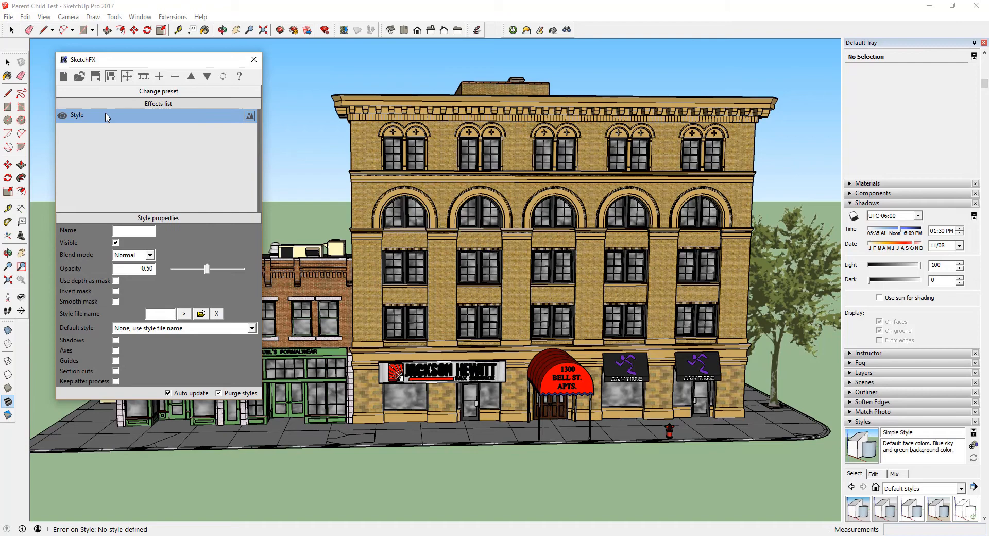
pyautogui.moveTo(107, 145)
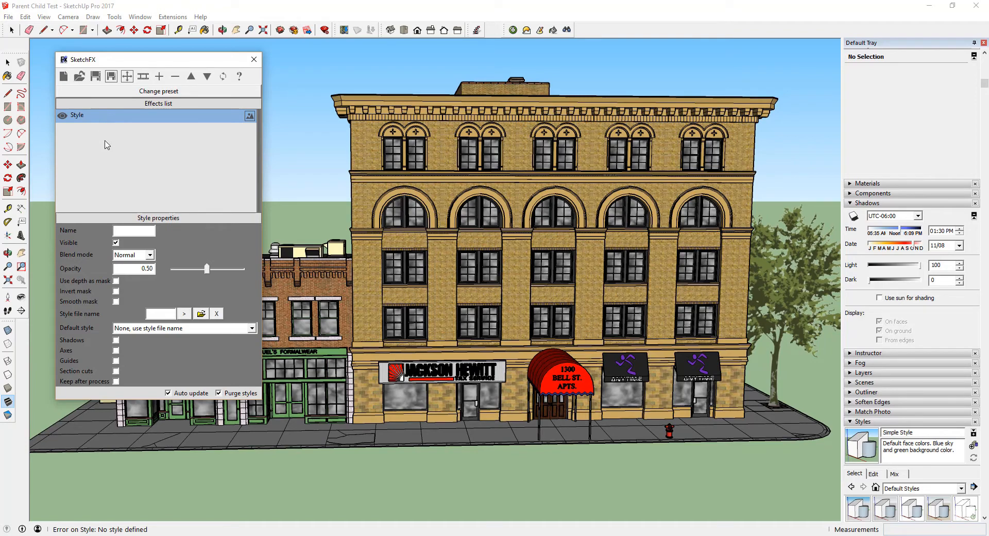
pyautogui.moveTo(133, 220)
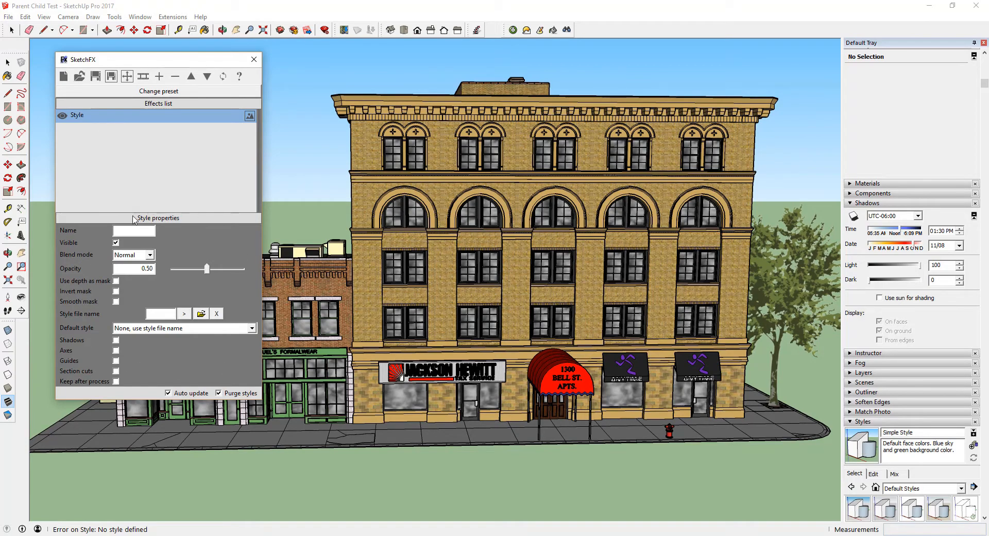
pyautogui.moveTo(197, 244)
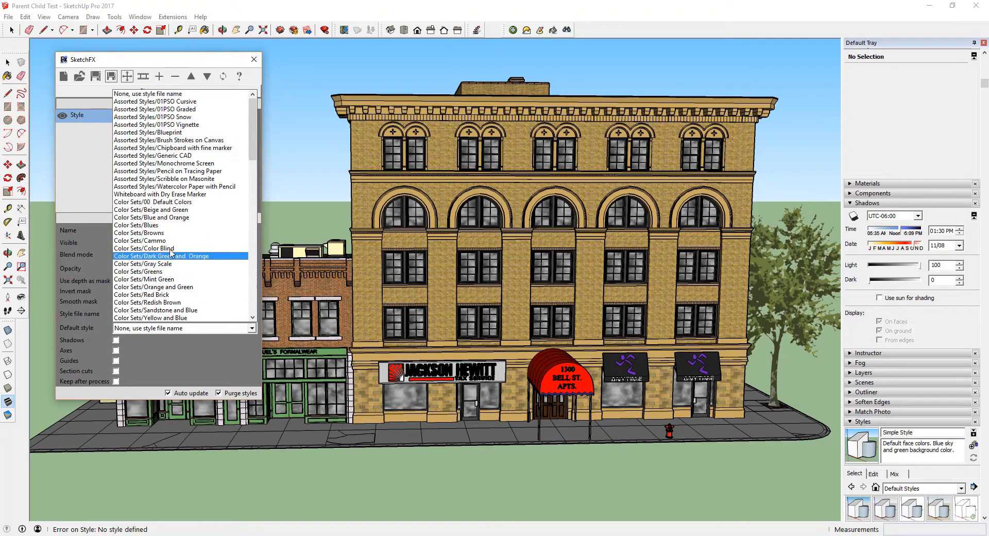
pyautogui.scroll(-3)
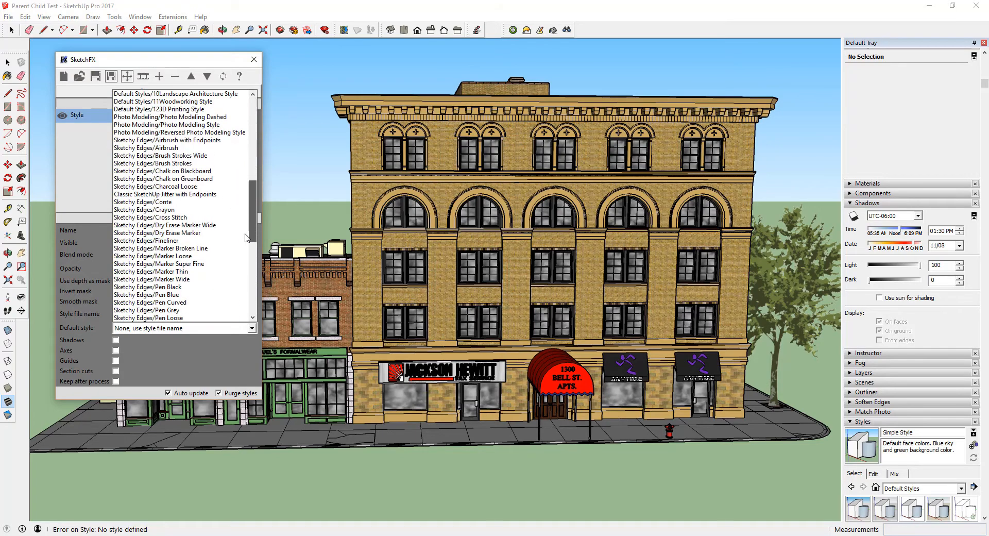
pyautogui.click(142, 202)
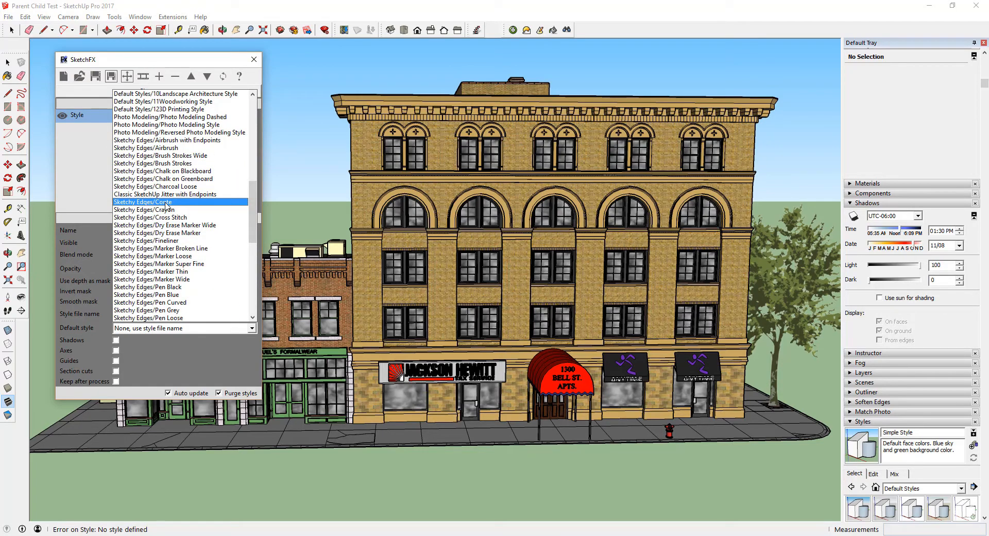
pyautogui.click(143, 202)
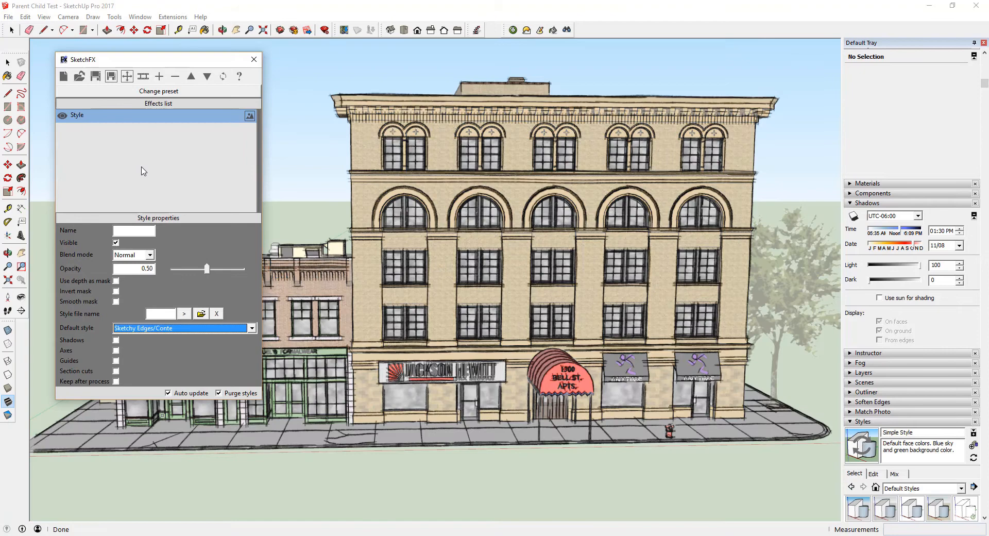
pyautogui.moveTo(130, 162)
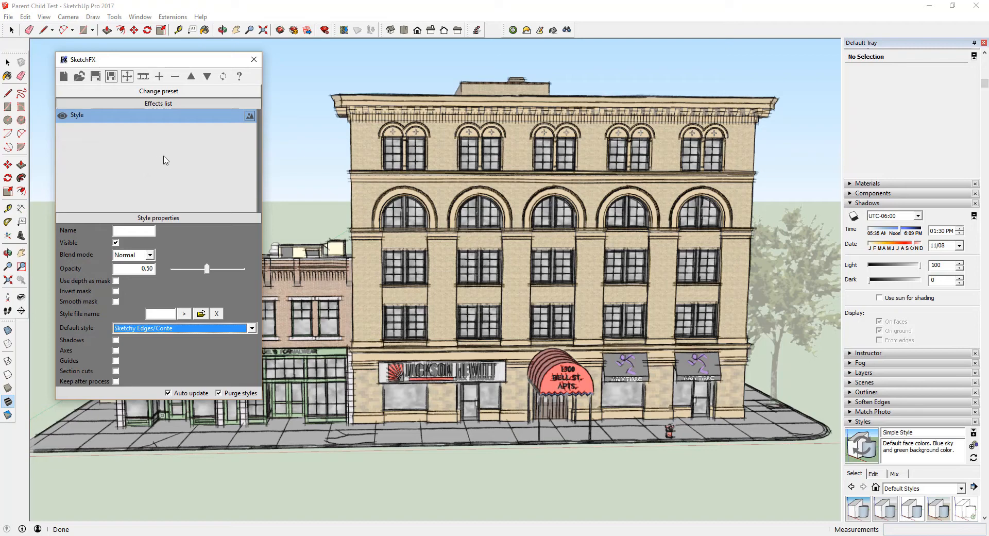
pyautogui.moveTo(169, 162)
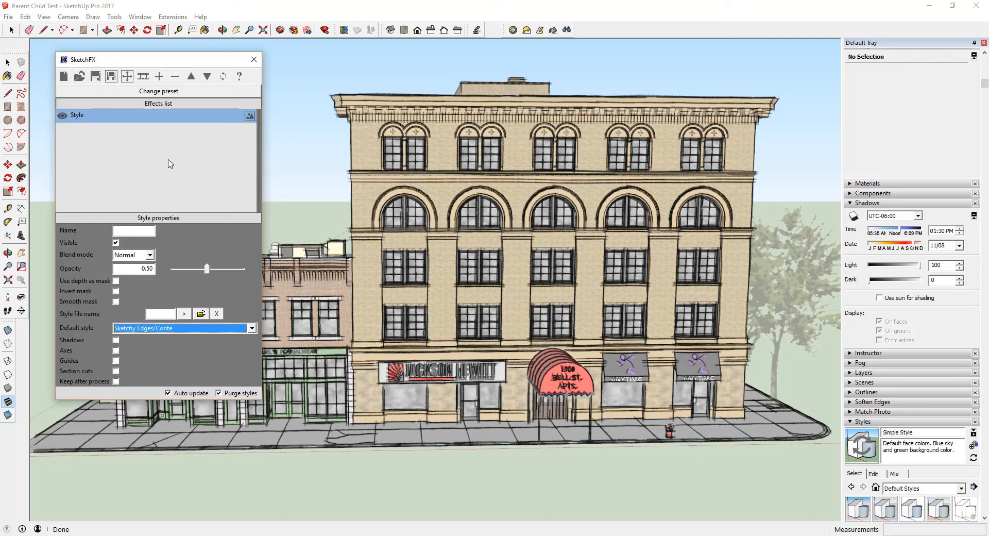
pyautogui.moveTo(173, 167)
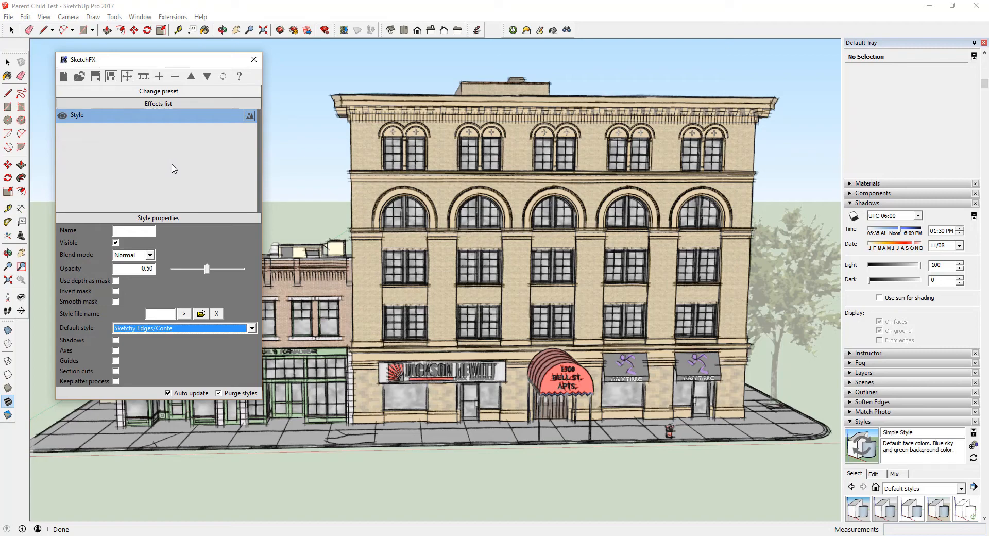
pyautogui.moveTo(179, 188)
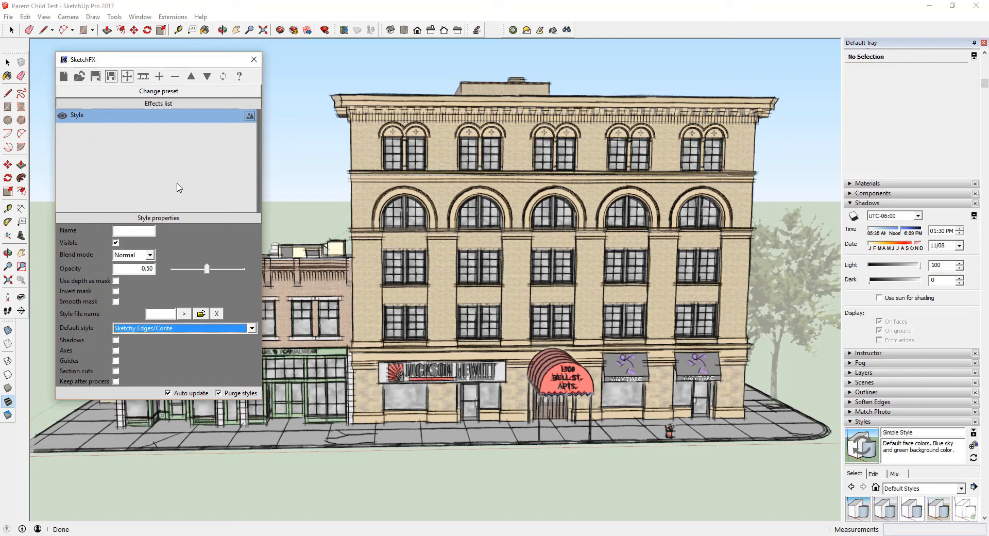
pyautogui.moveTo(153, 278)
pyautogui.write('1')
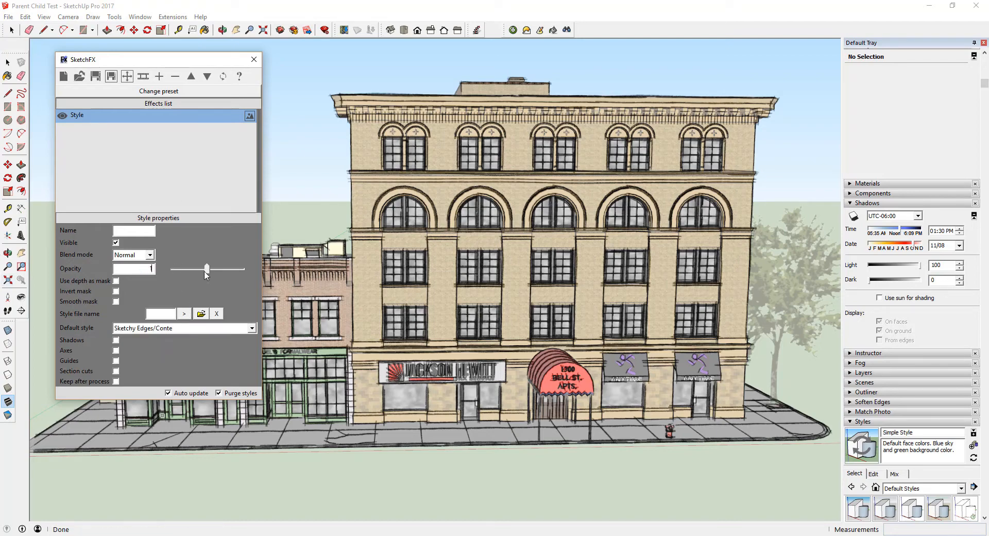
# Step: Set the Sketchy Edges/Conte Style effect's opacity to 1.00
pyautogui.moveTo(207, 269); pyautogui.dragTo(241, 269)
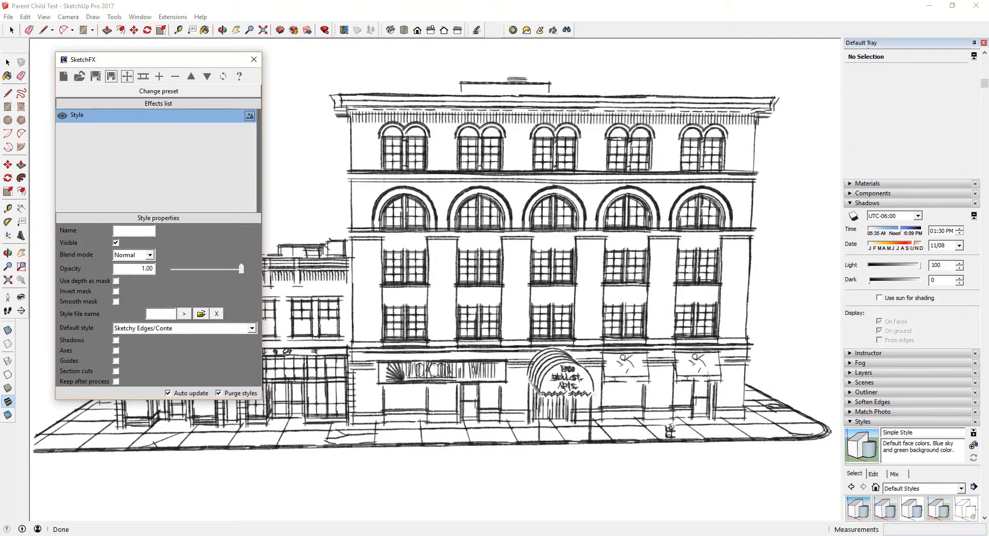
pyautogui.moveTo(605, 271)
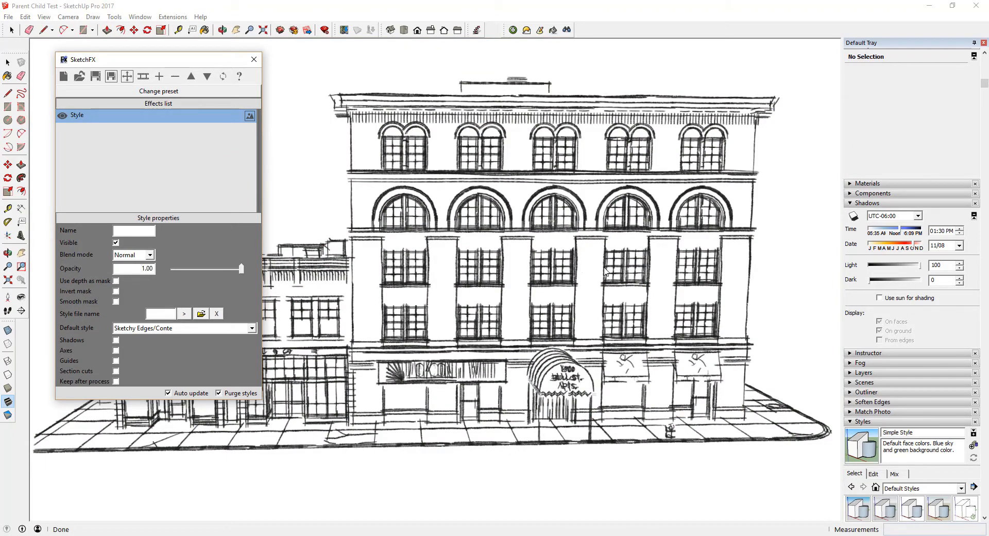
pyautogui.moveTo(520, 296)
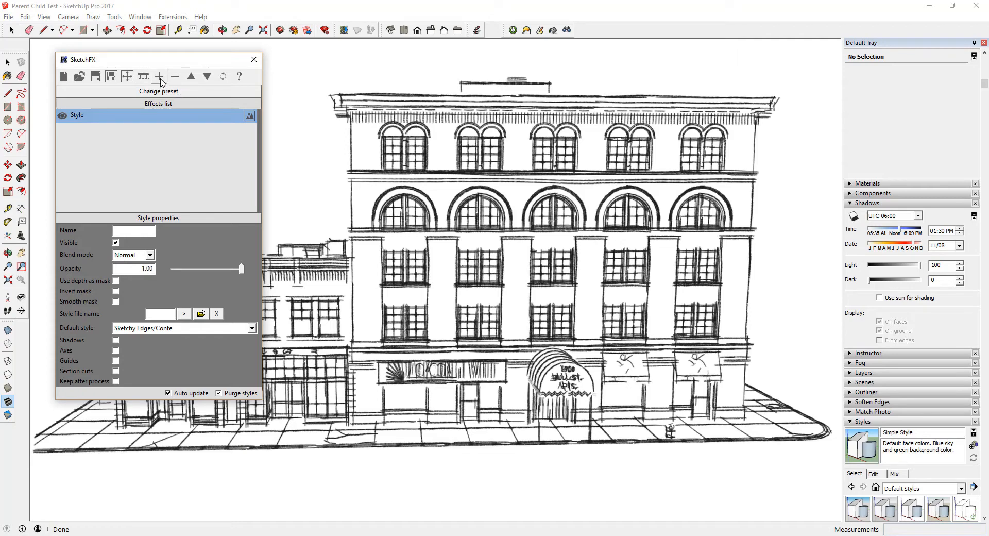
# Step: Add a Linear mask effect below Style (Center 0.50/0.50, Size 0.20, Angle 0)
pyautogui.click(159, 76)
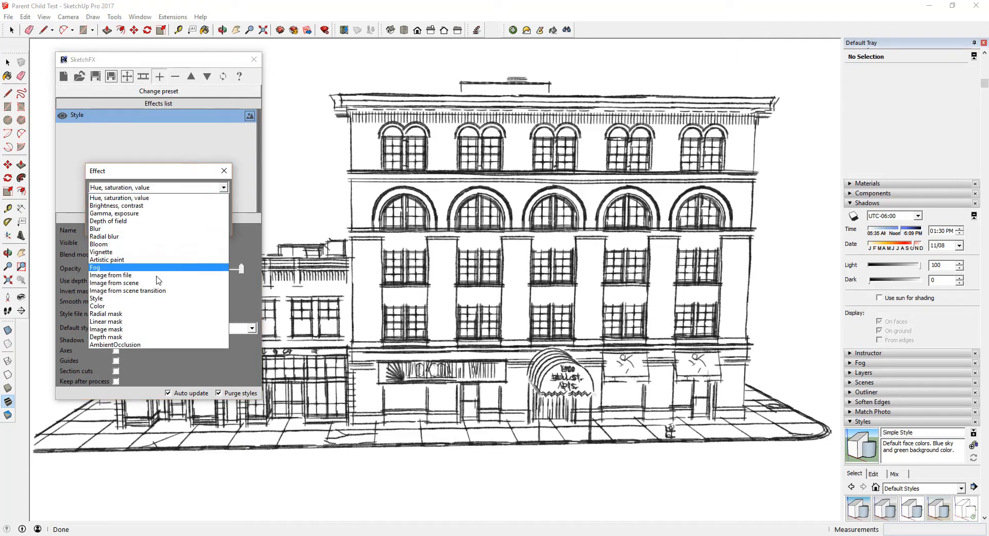
pyautogui.click(106, 322)
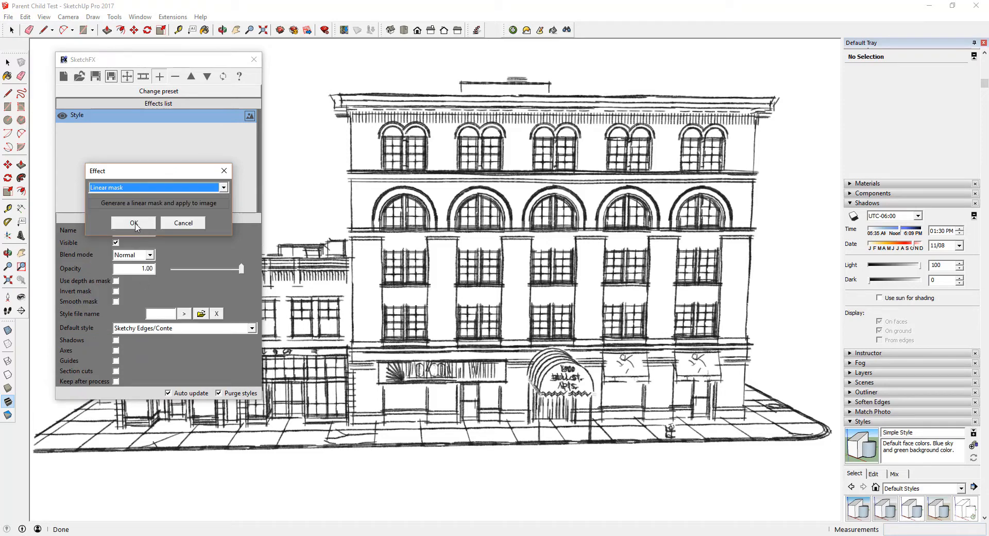
pyautogui.click(132, 223)
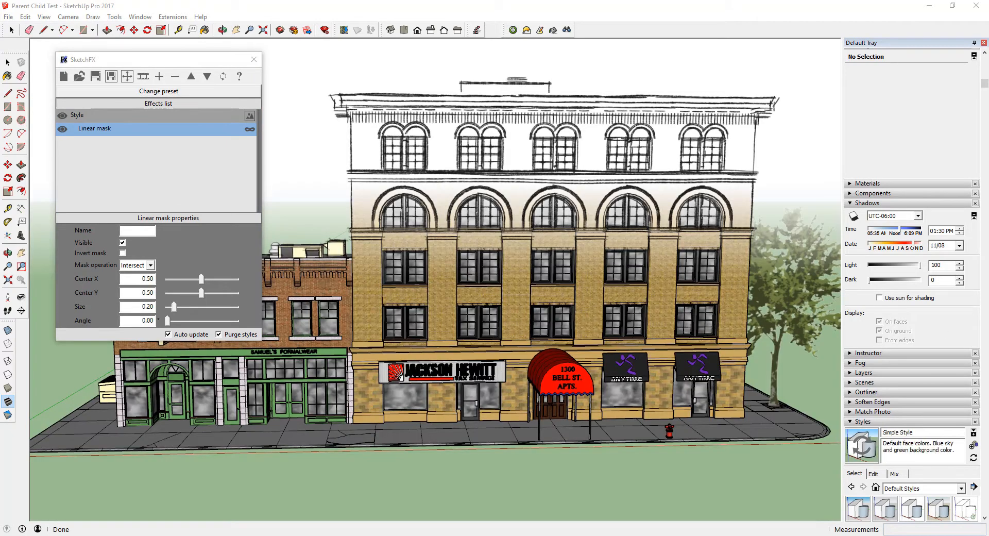
pyautogui.moveTo(522, 247)
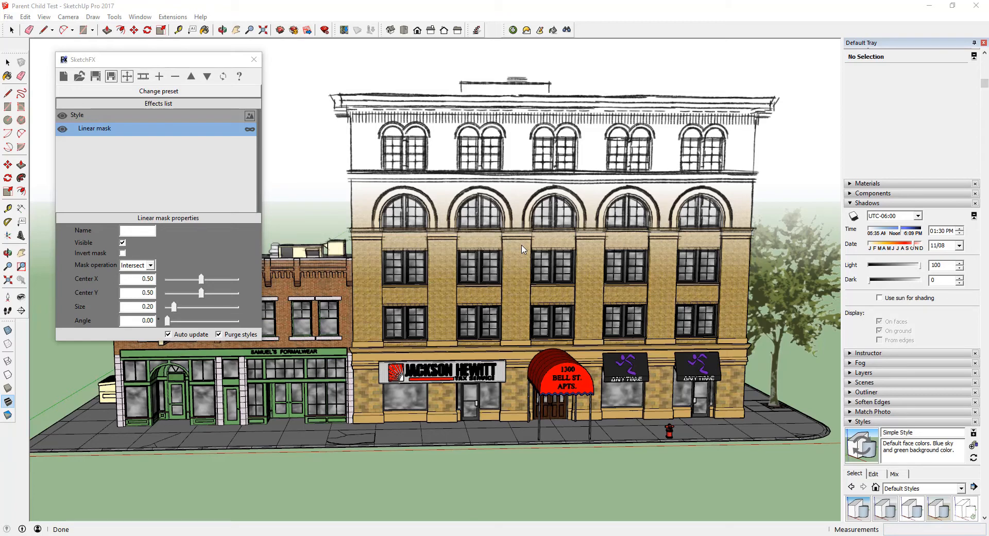
pyautogui.moveTo(476, 244)
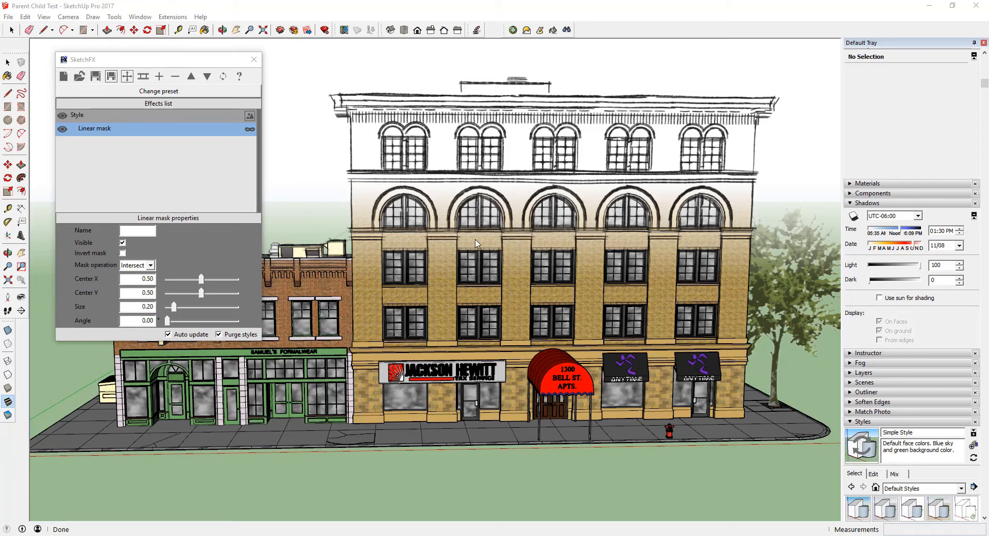
pyautogui.moveTo(167, 217)
pyautogui.write('90')
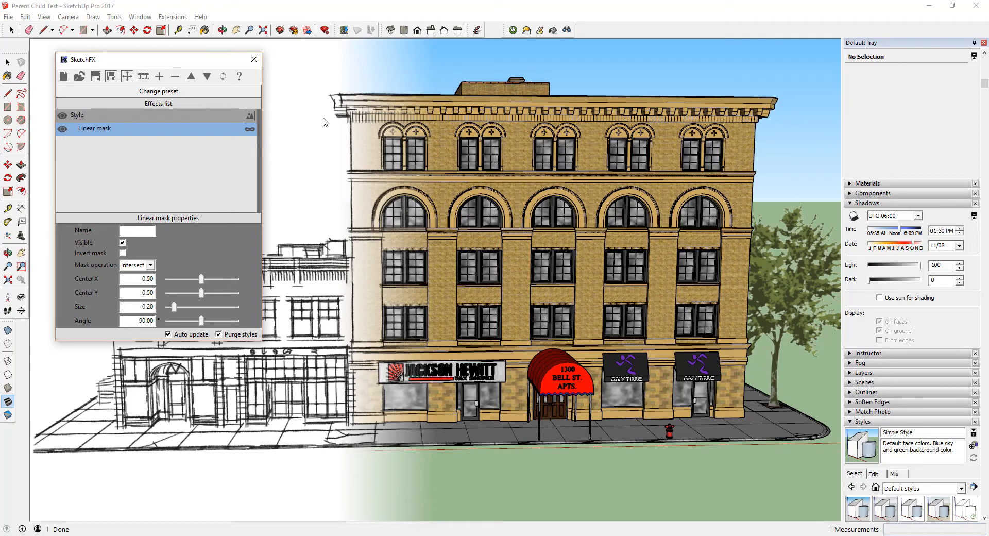
pyautogui.moveTo(469, 215)
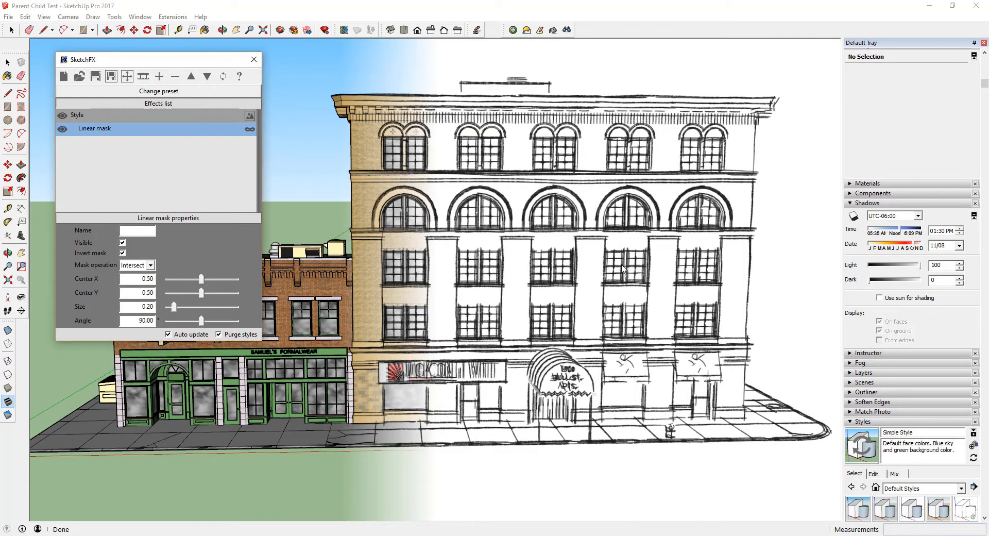
pyautogui.moveTo(694, 196)
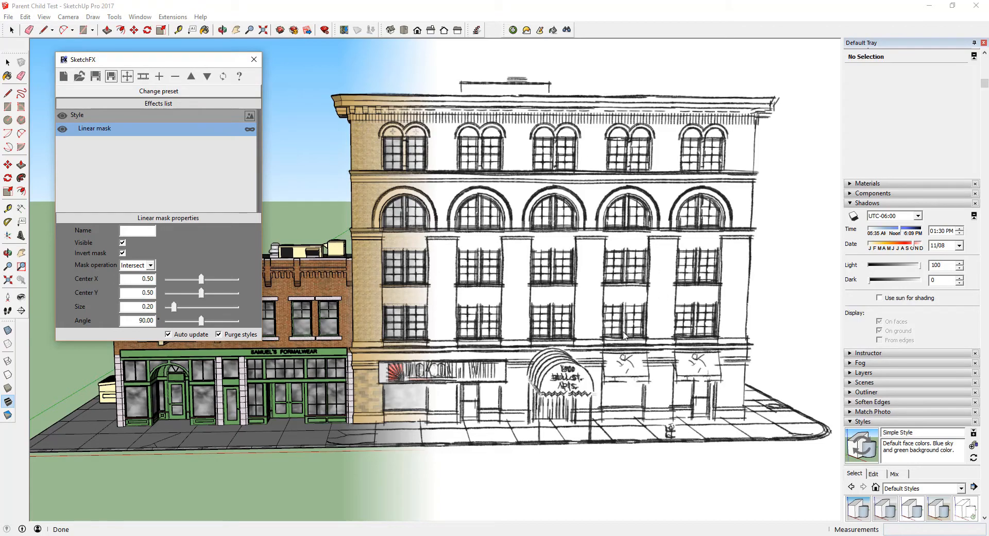
pyautogui.moveTo(629, 335)
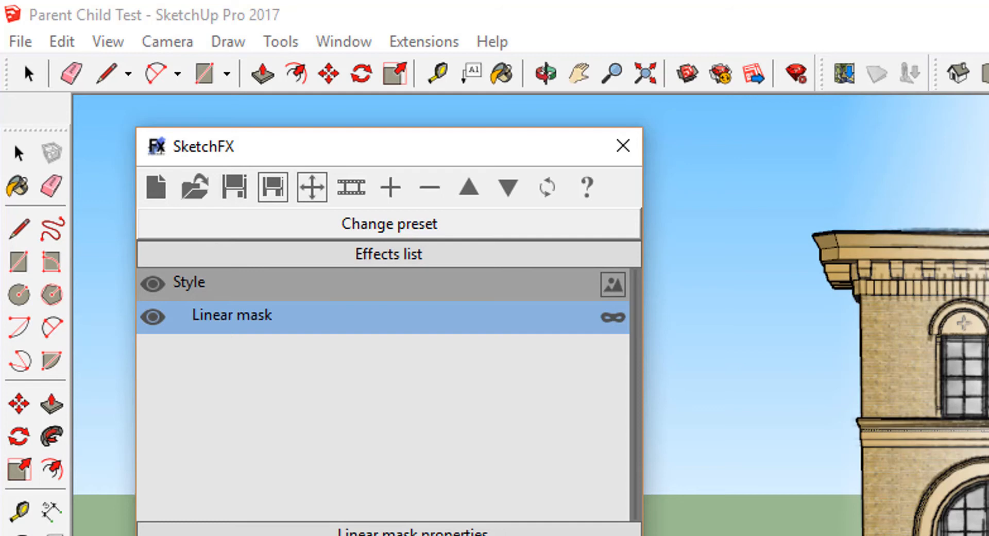
pyautogui.moveTo(236, 284)
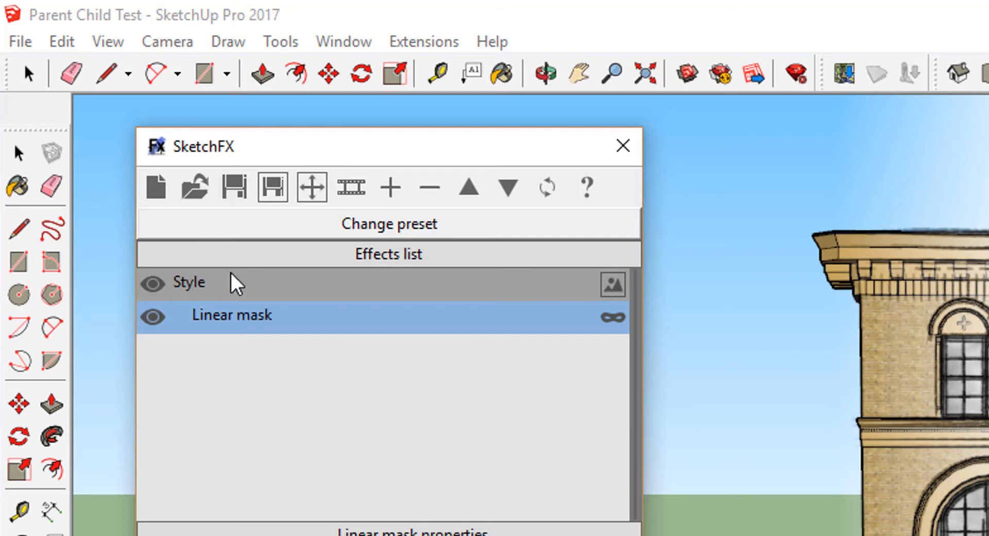
pyautogui.moveTo(223, 328)
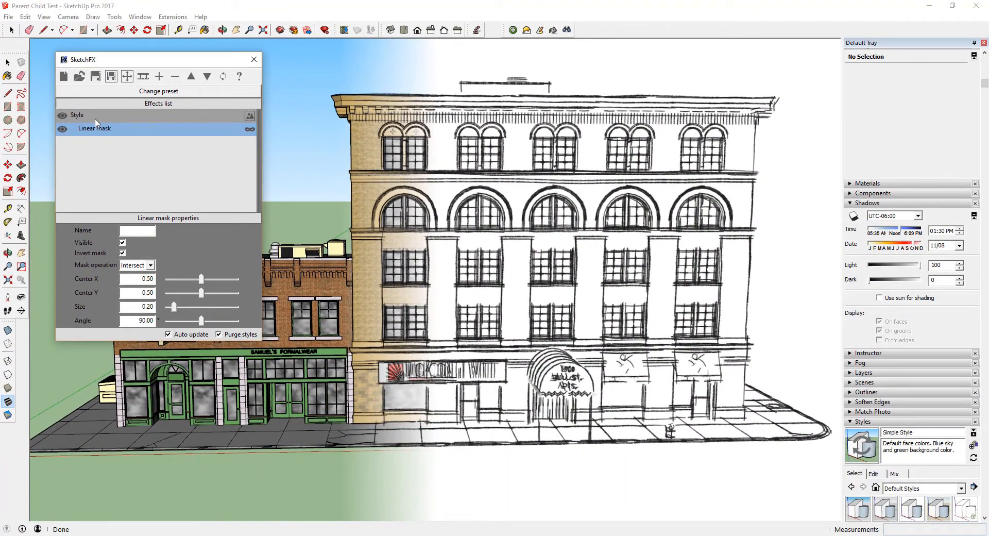
# Step: Add a second Style effect to the SketchFX list
pyautogui.click(159, 76)
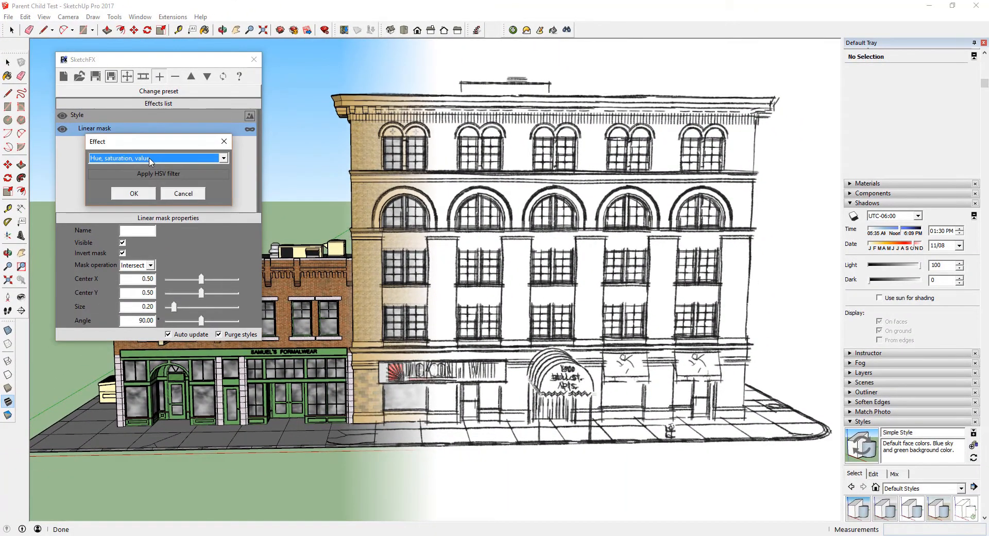
pyautogui.click(158, 157)
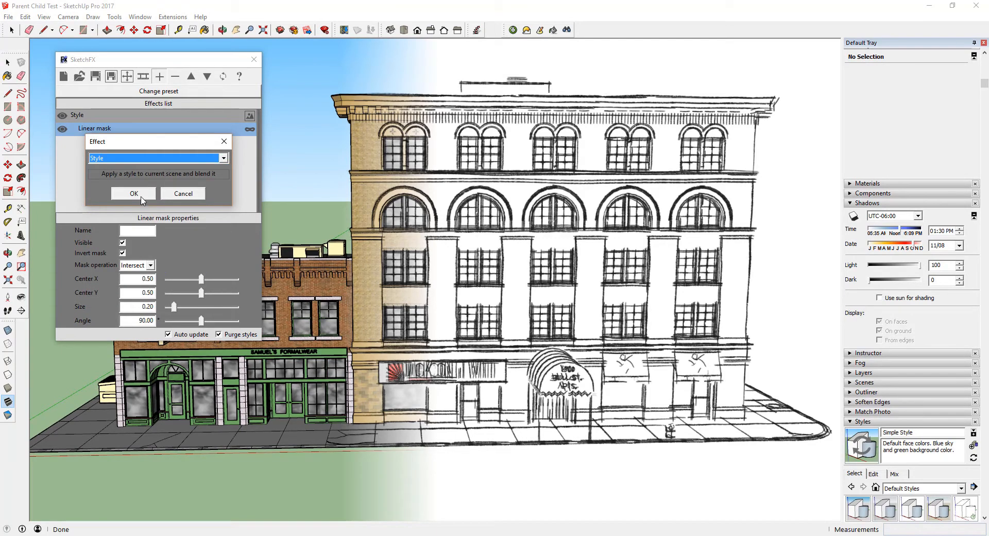
pyautogui.click(133, 193)
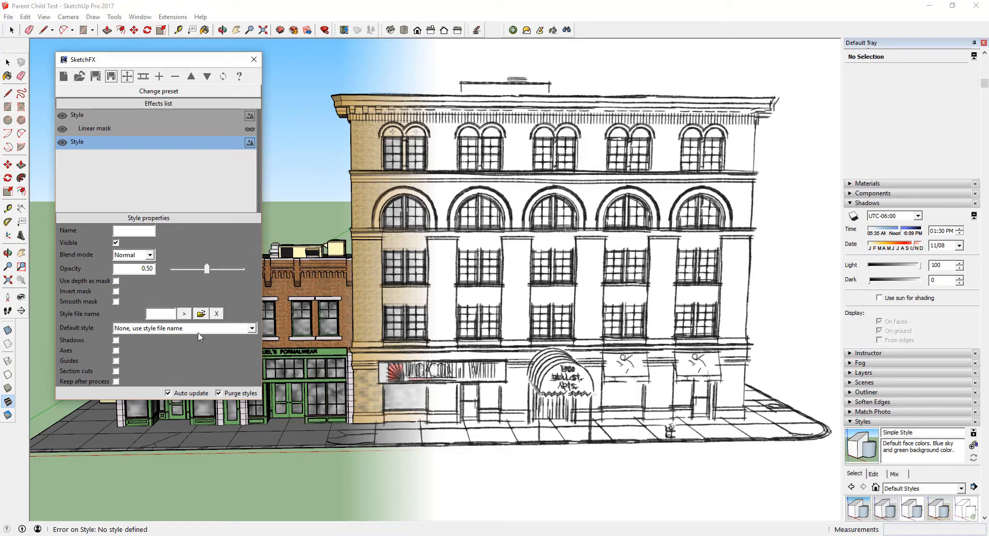
# Step: Set the new Style to Assorted Styles/Blueprint with opacity 1.00
pyautogui.click(251, 327)
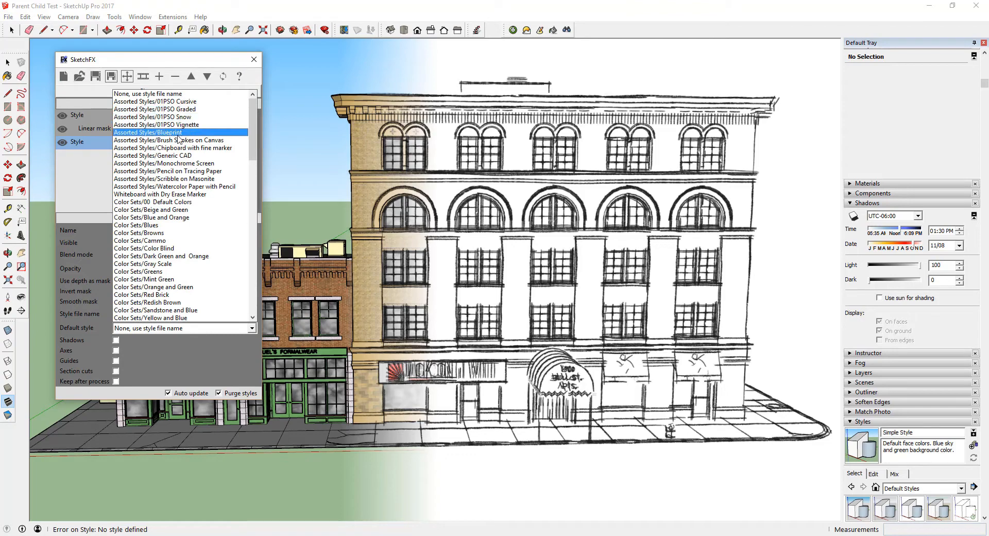
pyautogui.click(155, 132)
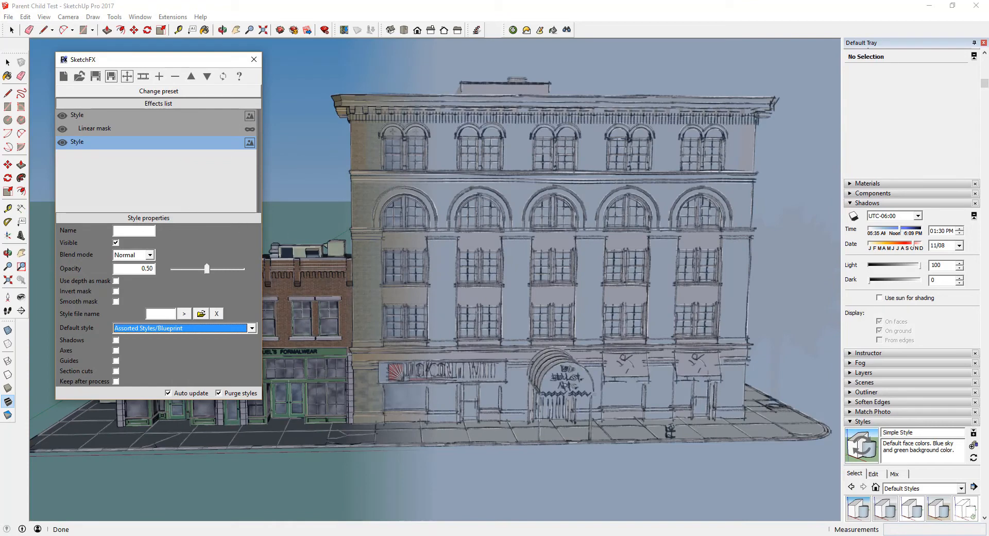
pyautogui.moveTo(150, 184)
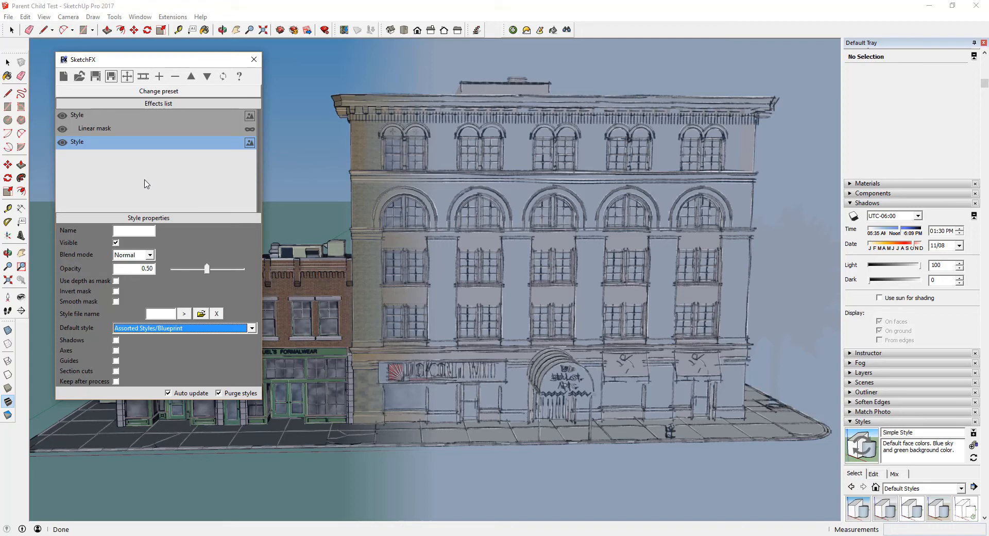
pyautogui.moveTo(83, 171)
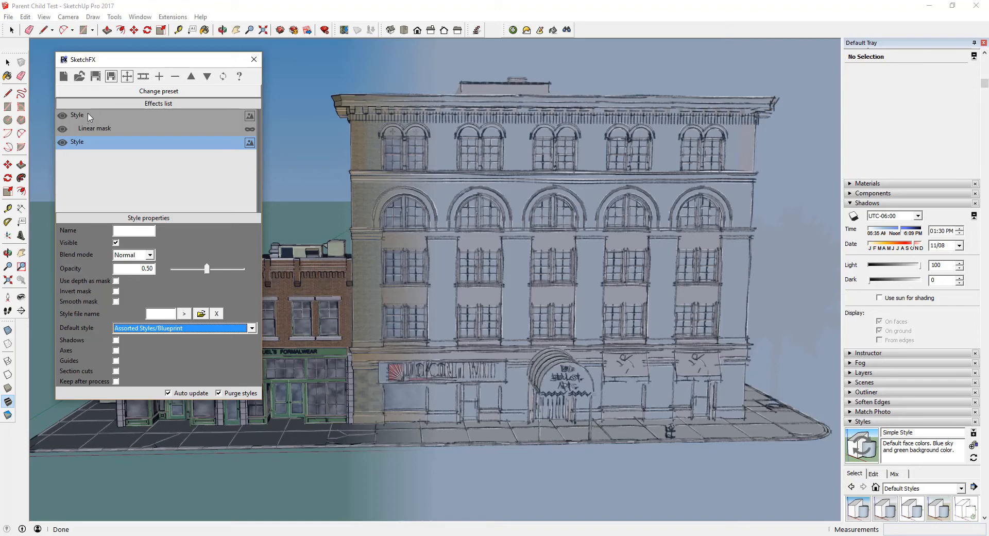
pyautogui.moveTo(85, 142)
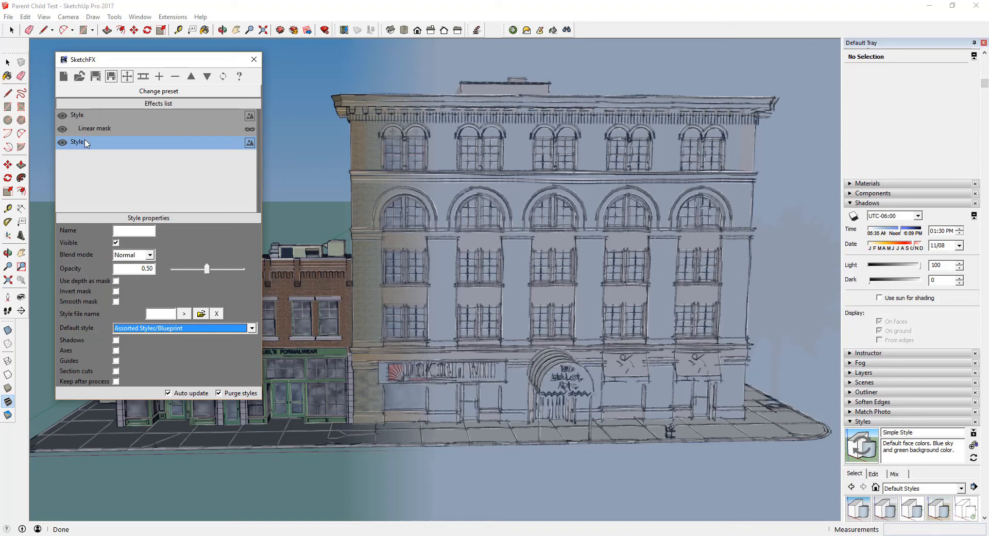
pyautogui.moveTo(85, 145)
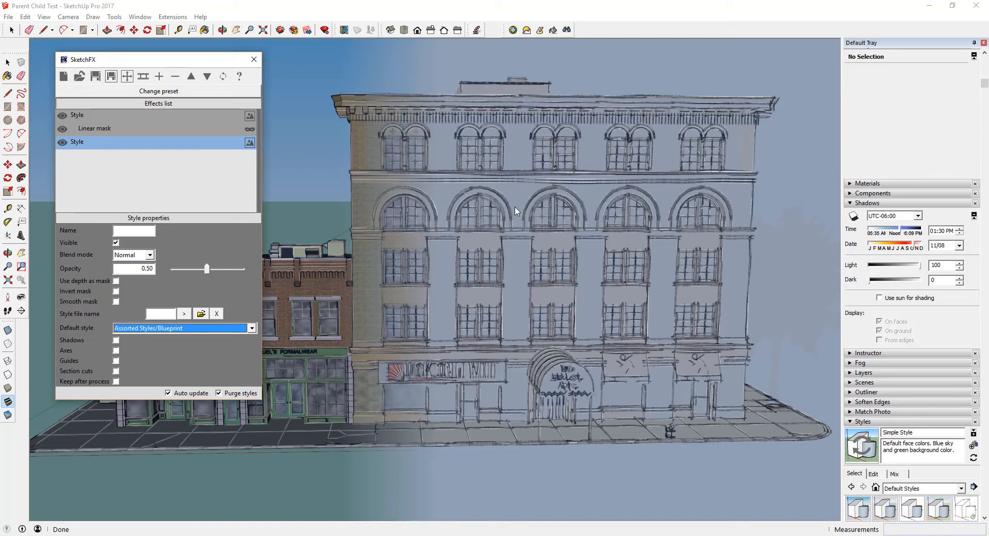
pyautogui.moveTo(393, 165)
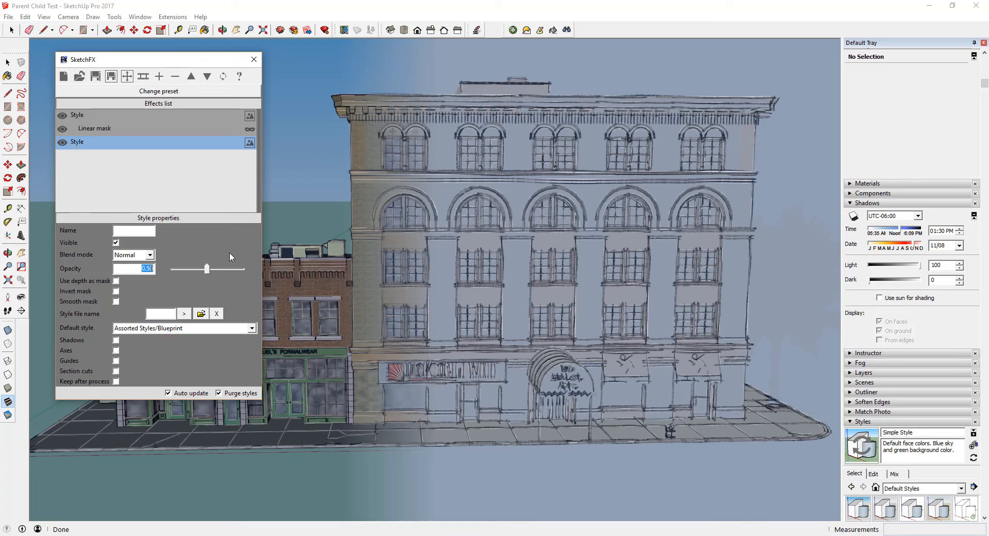
pyautogui.moveTo(207, 269); pyautogui.dragTo(240, 269)
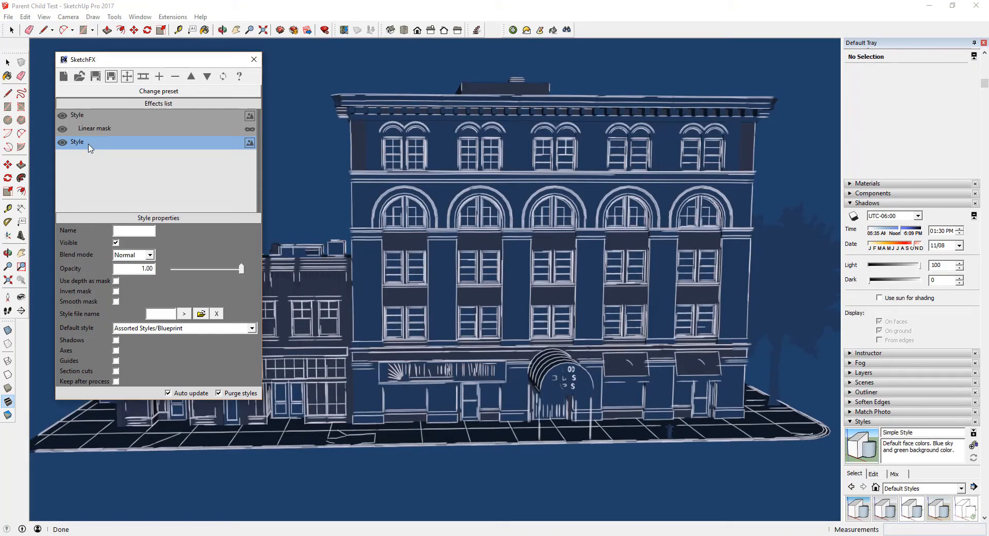
pyautogui.moveTo(191, 75)
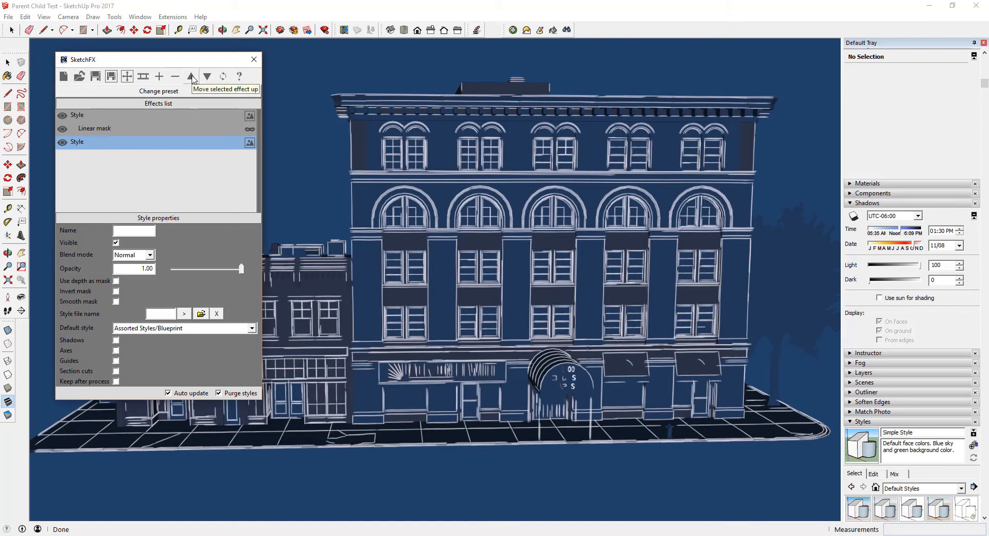
# Step: Move the Blueprint Style effect up the SketchFX effects list
pyautogui.click(190, 76)
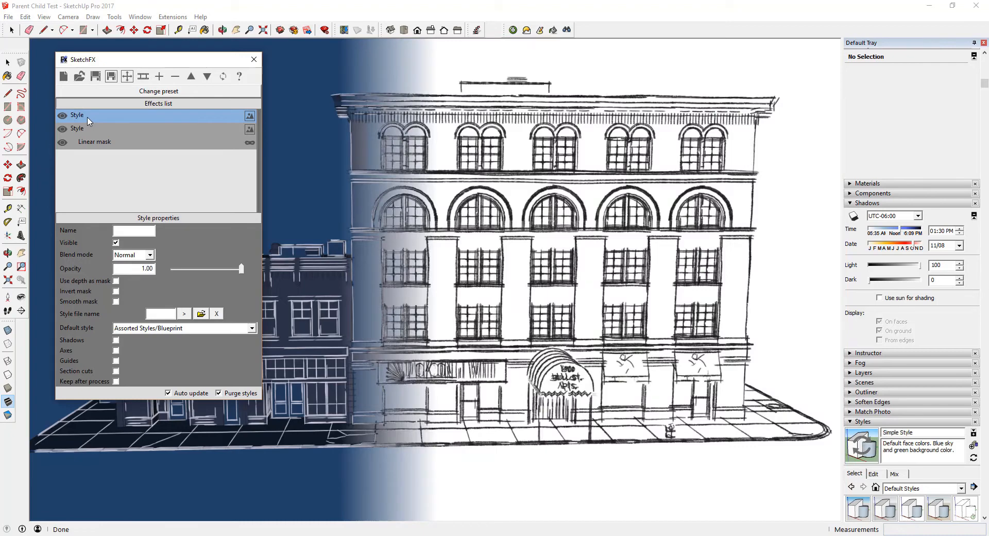
pyautogui.moveTo(81, 120)
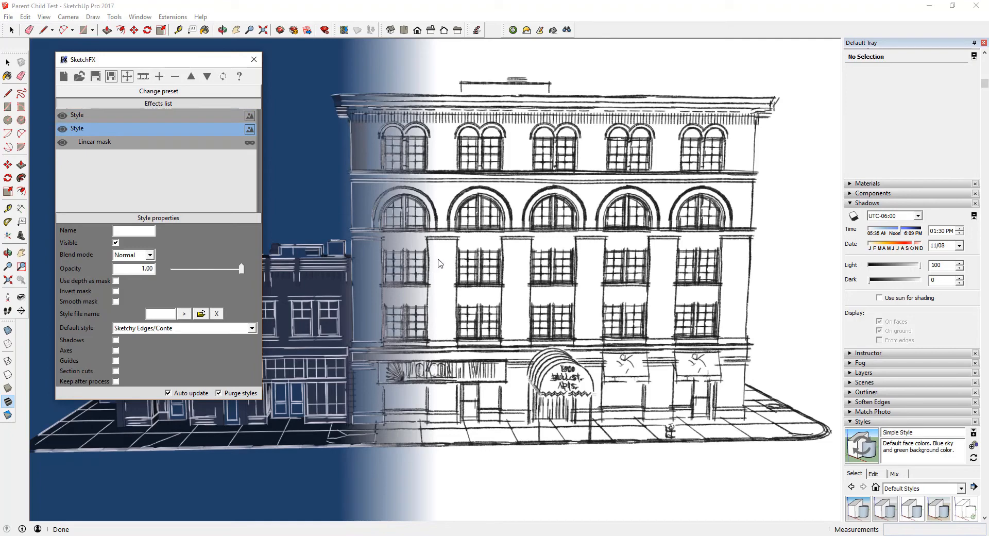
# Step: Set the Linear mask's Center X to 0.60
pyautogui.click(94, 142)
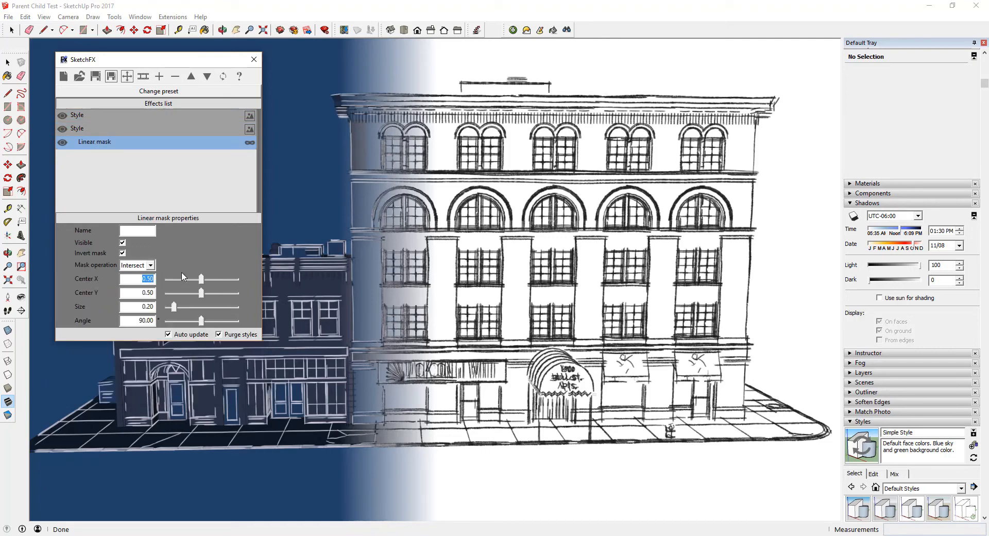
pyautogui.moveTo(202, 279); pyautogui.dragTo(208, 278)
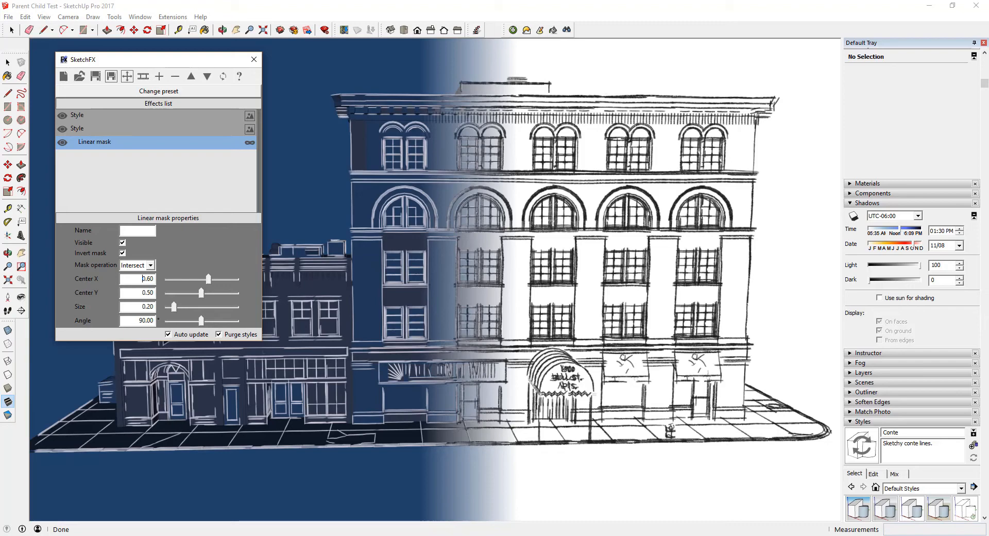
pyautogui.moveTo(176, 76)
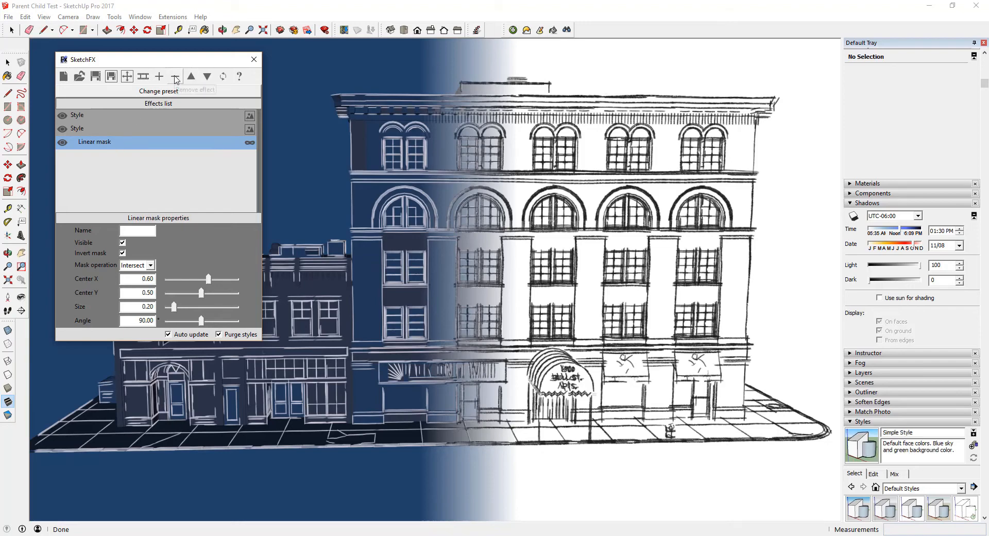
pyautogui.click(173, 77)
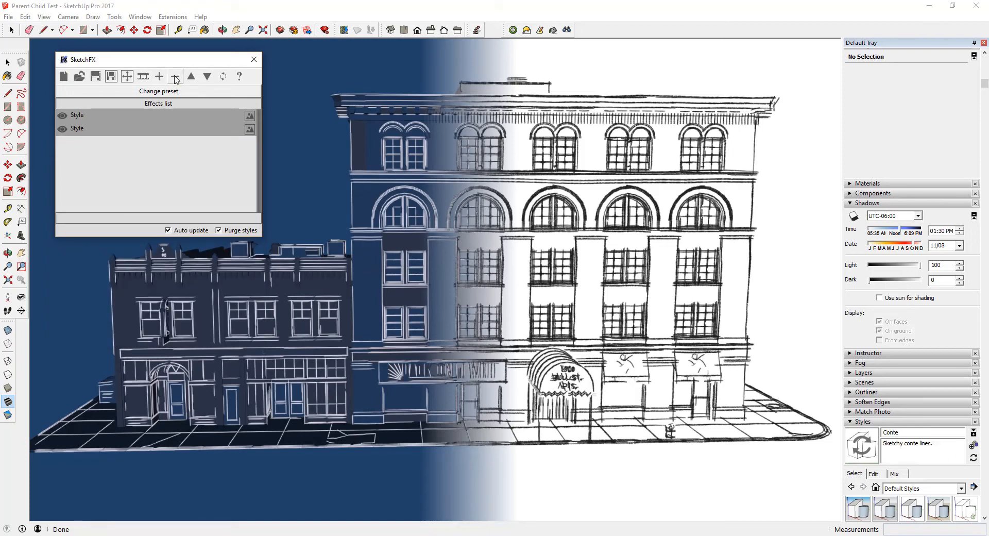
pyautogui.click(175, 76)
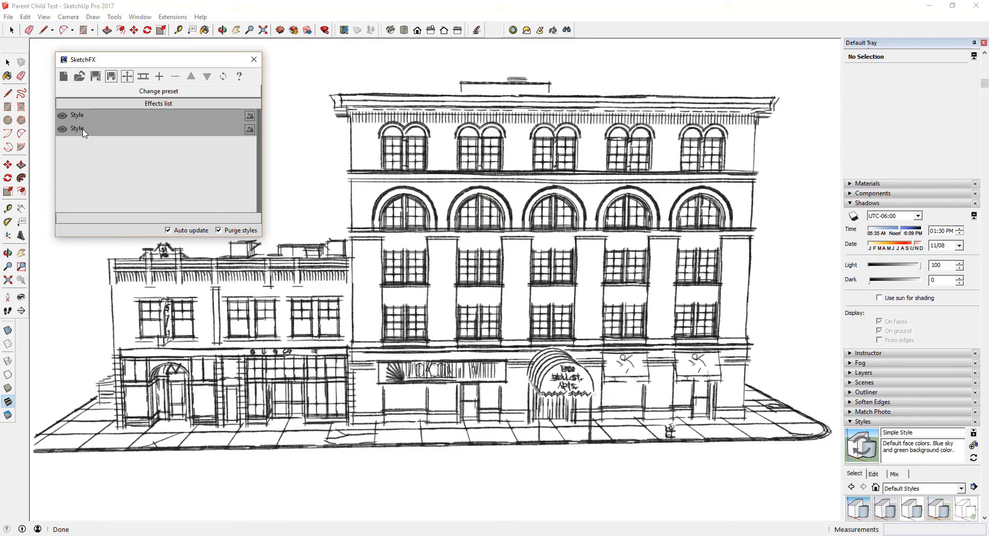
pyautogui.click(160, 76)
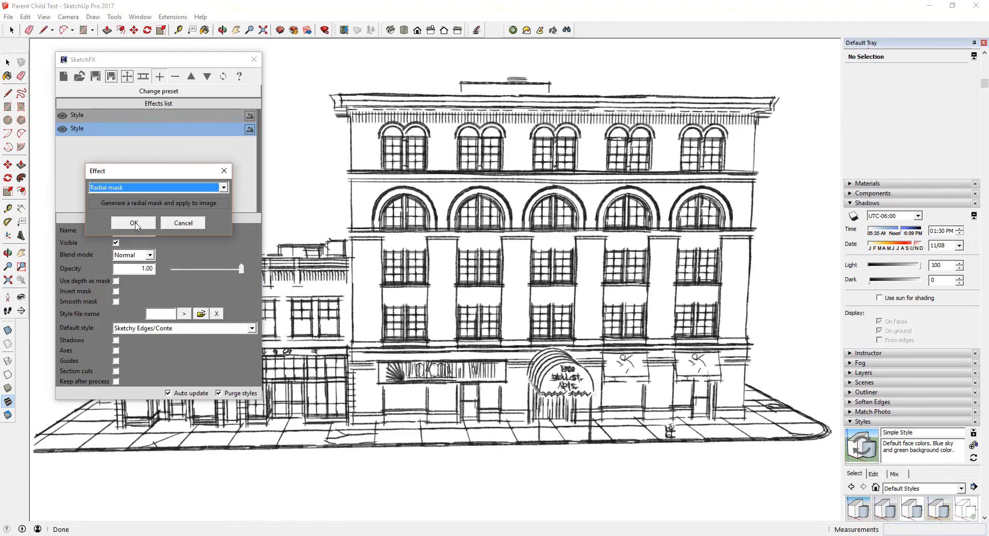
pyautogui.click(133, 224)
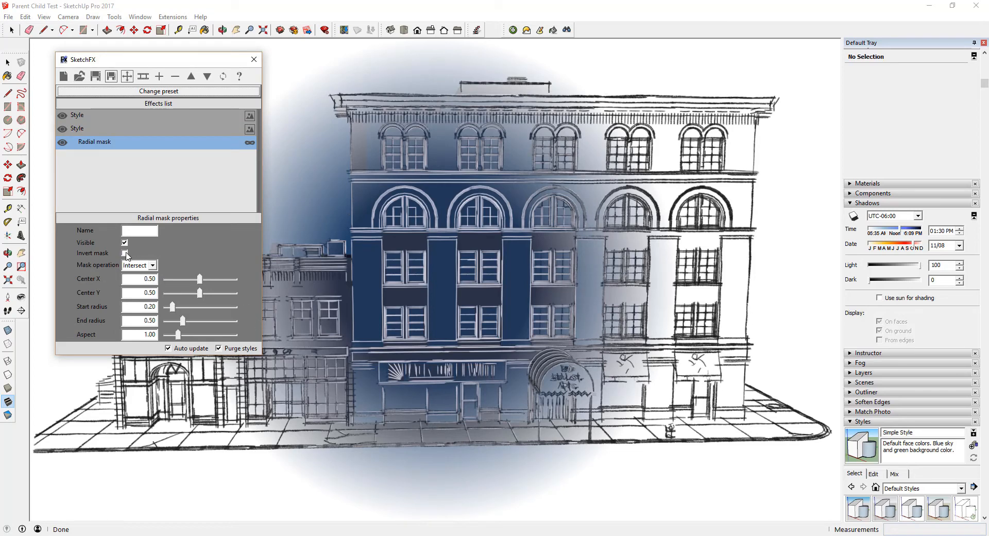
pyautogui.click(124, 253)
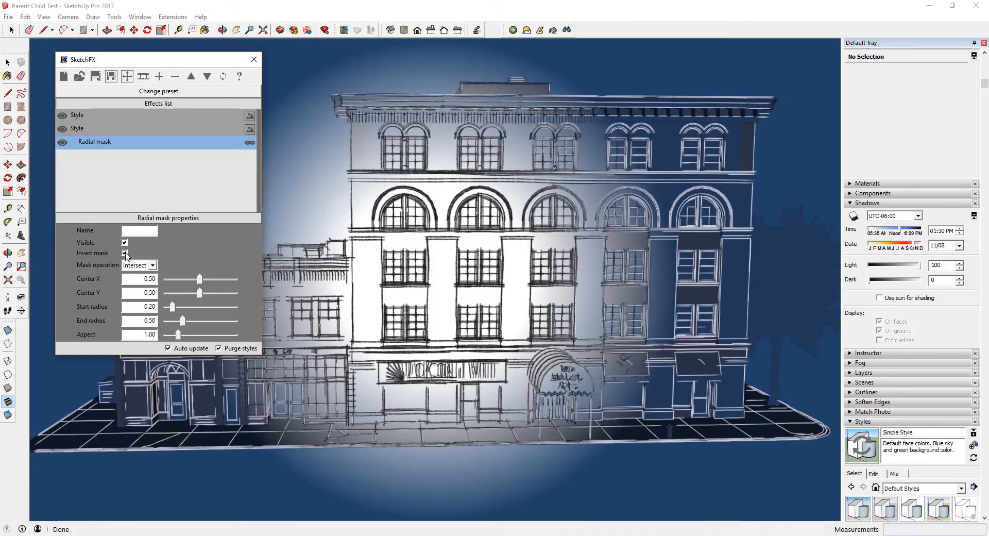
pyautogui.click(125, 252)
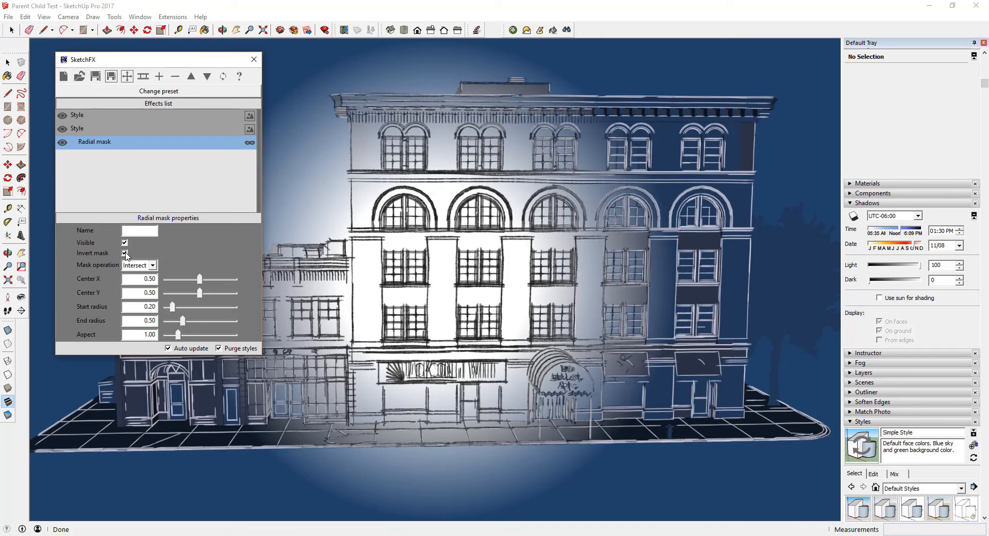
pyautogui.click(124, 253)
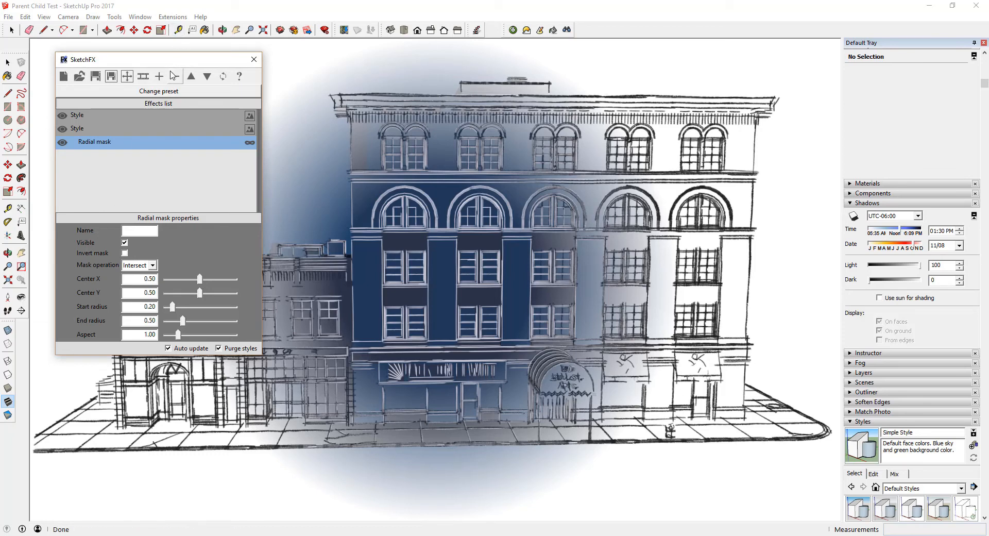
# Step: Add a Blur effect to the SketchFX list after the radial mask
pyautogui.click(159, 76)
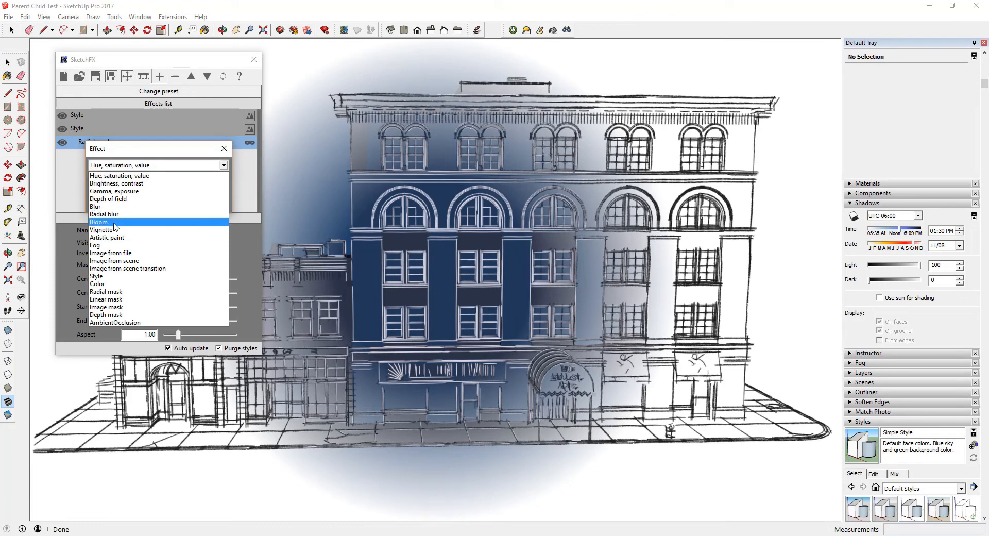
pyautogui.click(95, 207)
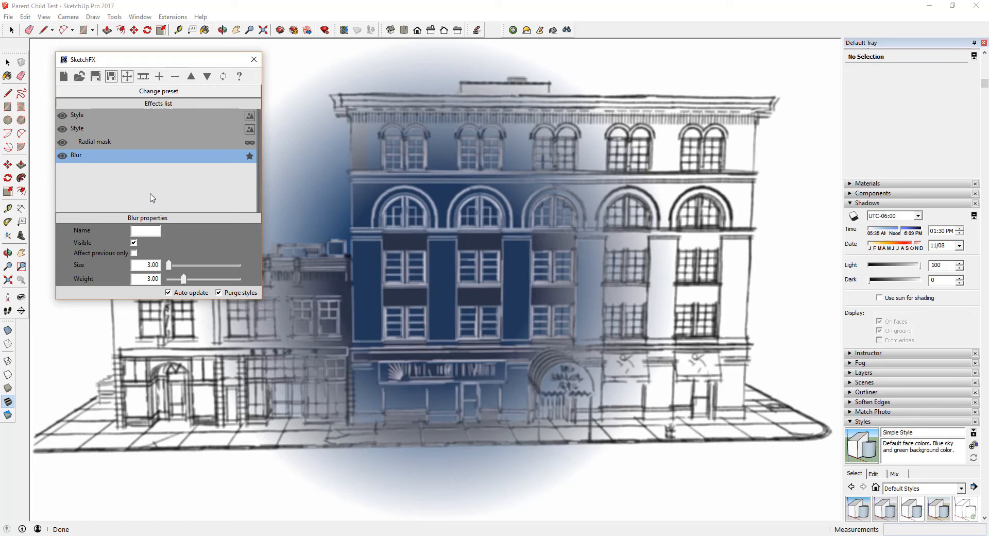
pyautogui.moveTo(91, 158)
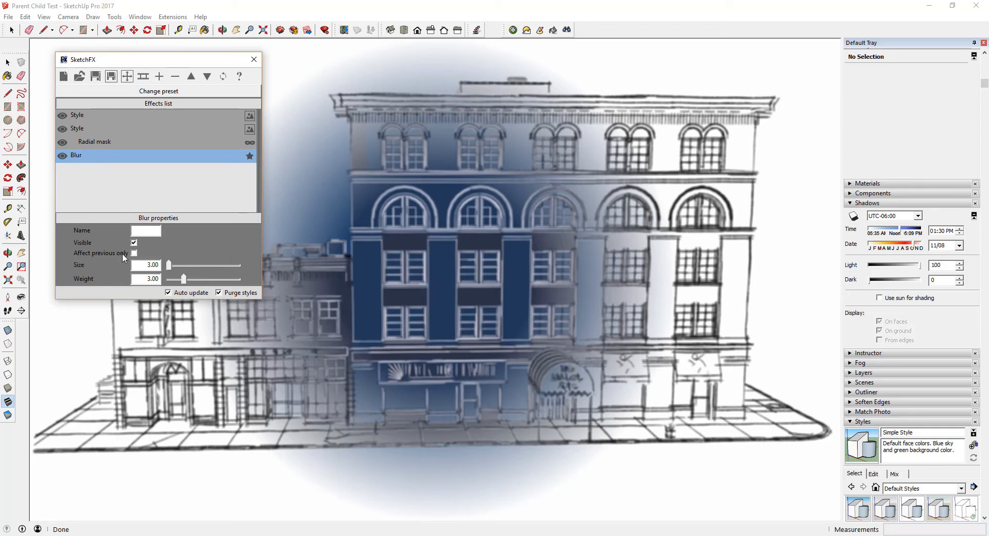
pyautogui.moveTo(116, 258)
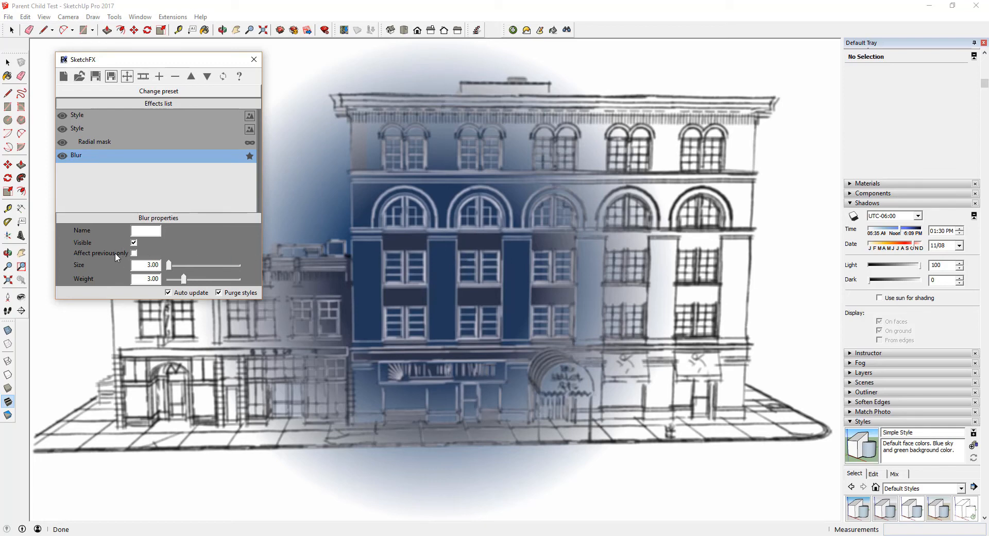
# Step: Enable 'Affect previous only' on Blur, then compare the second Style's and Blur's settings
pyautogui.click(134, 253)
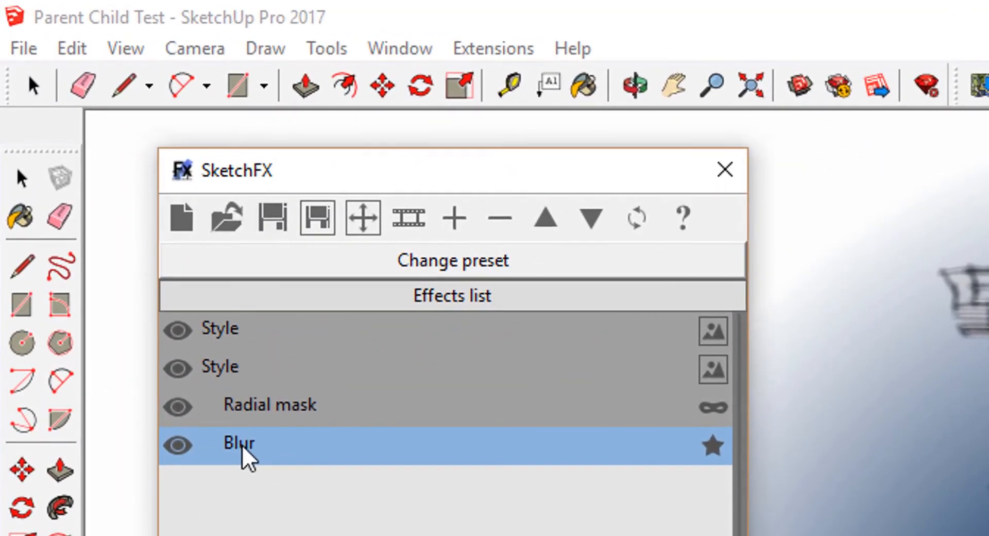
pyautogui.moveTo(202, 451)
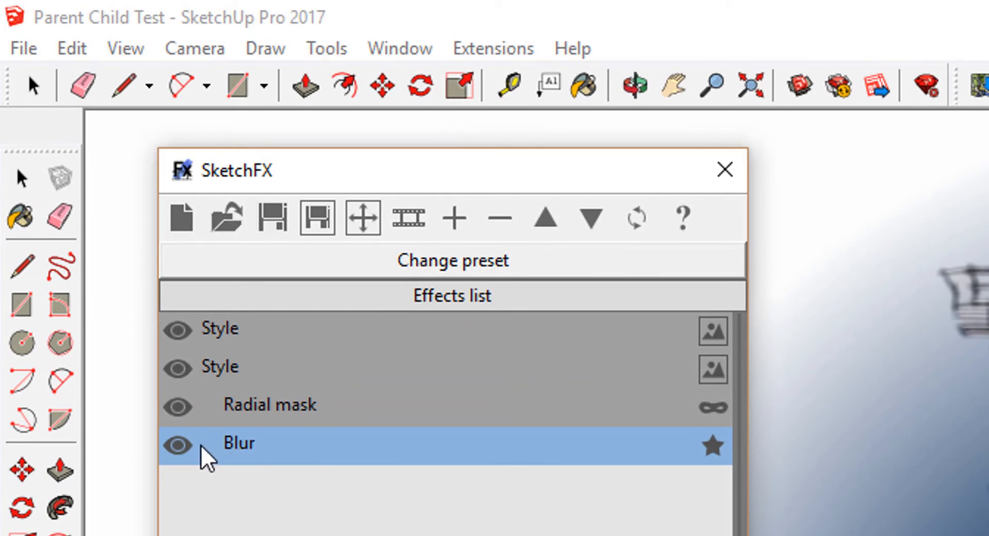
pyautogui.moveTo(221, 379)
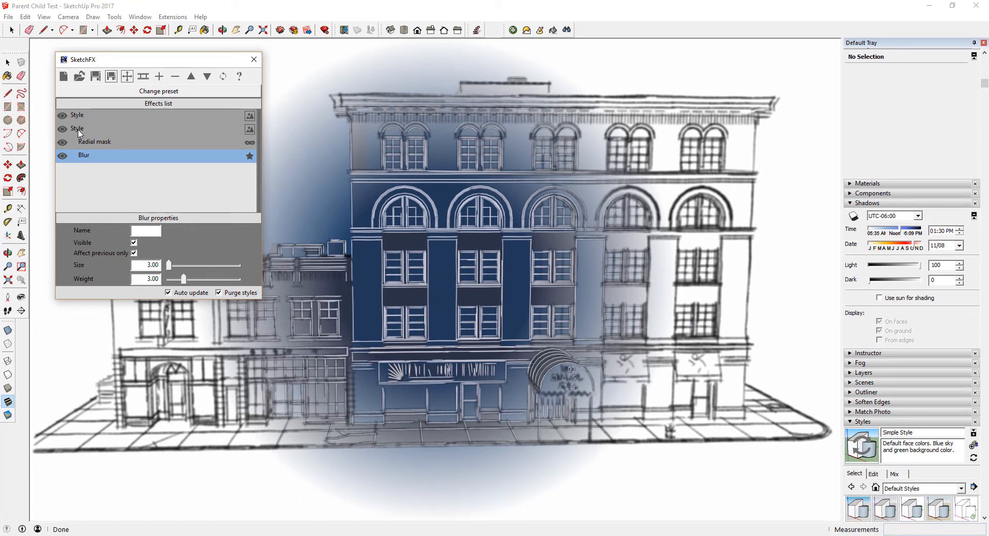
pyautogui.click(77, 129)
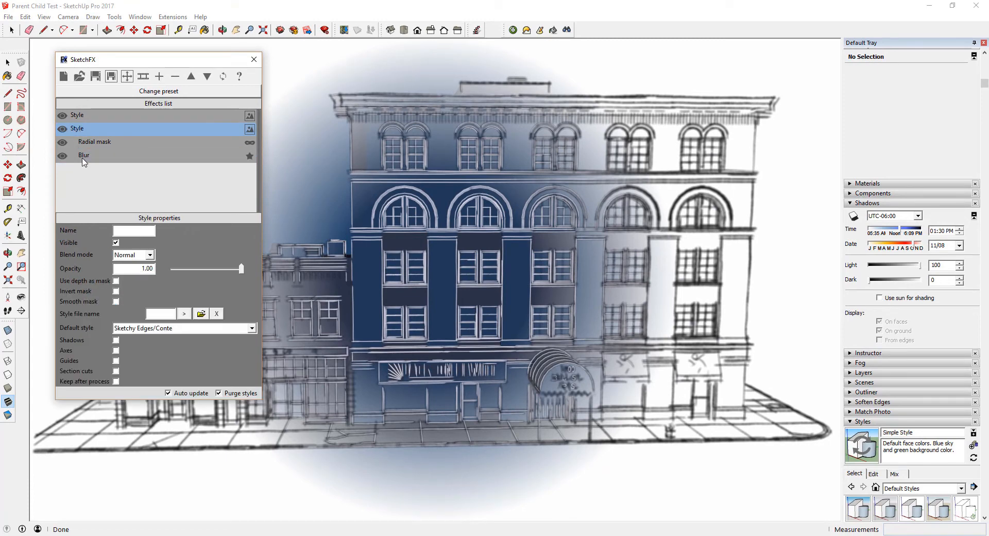
pyautogui.click(84, 155)
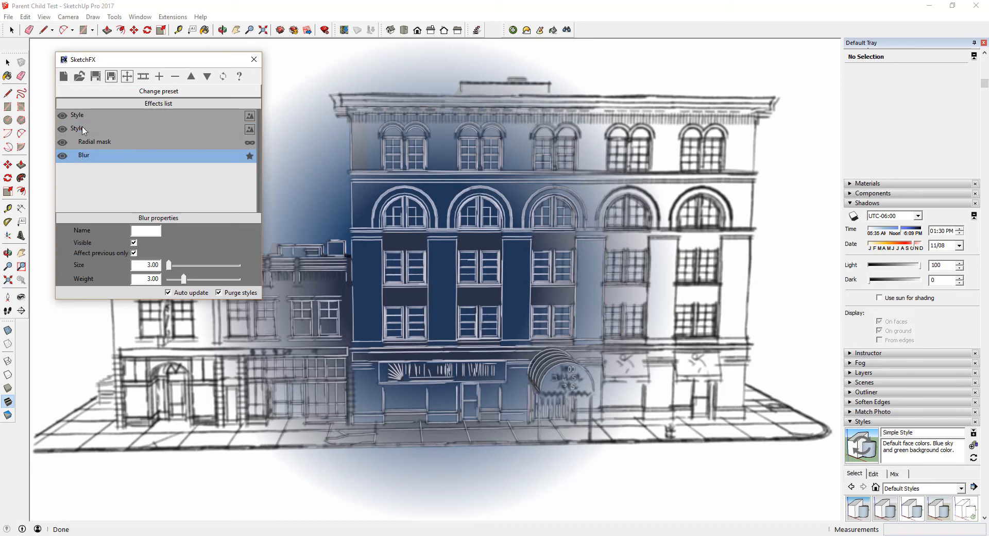
pyautogui.click(77, 129)
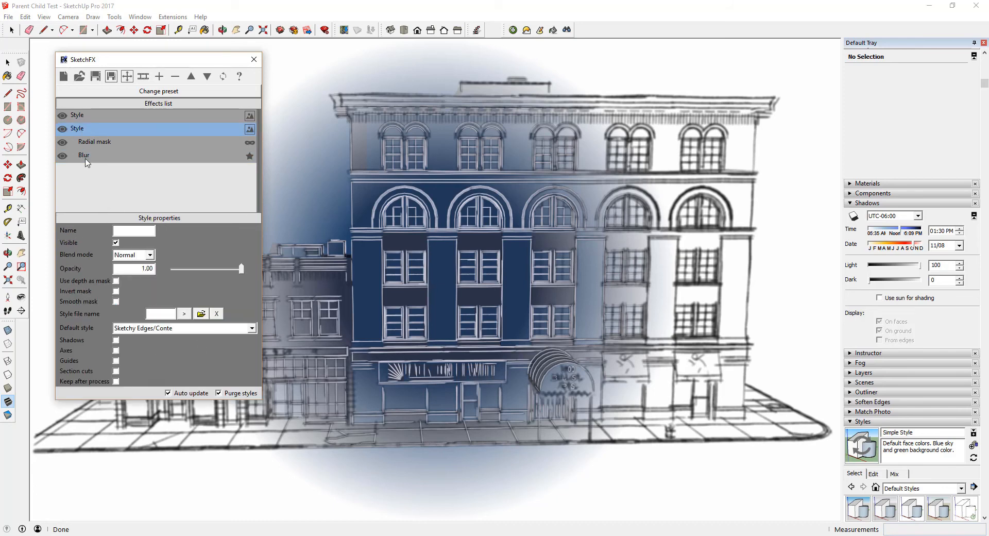
pyautogui.click(84, 155)
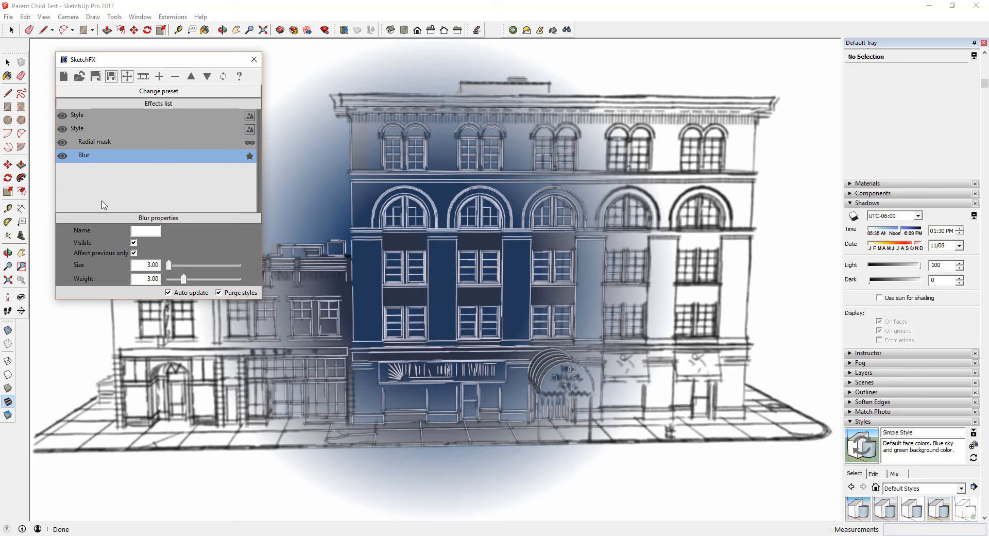
pyautogui.moveTo(495, 259)
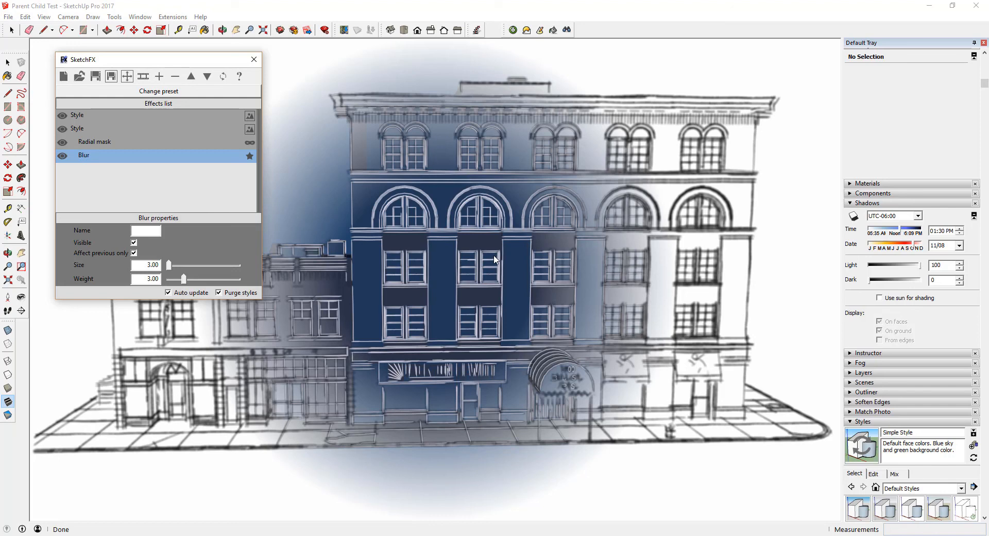
pyautogui.moveTo(617, 175)
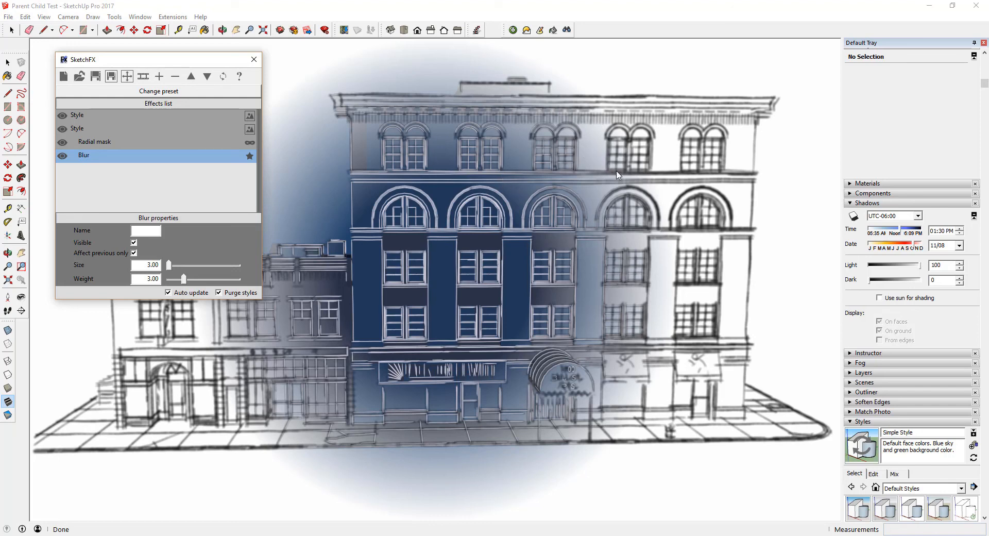
pyautogui.moveTo(660, 297)
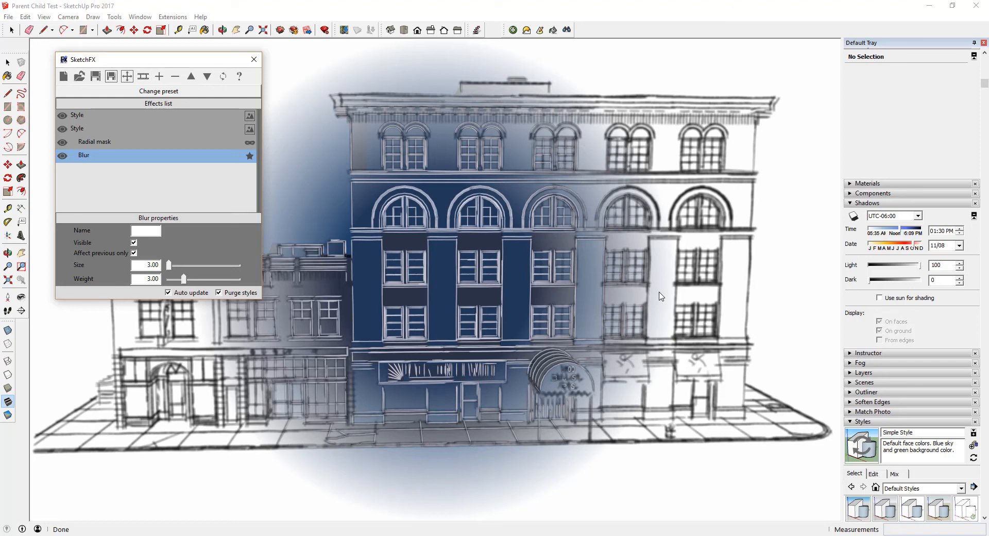
pyautogui.moveTo(615, 350)
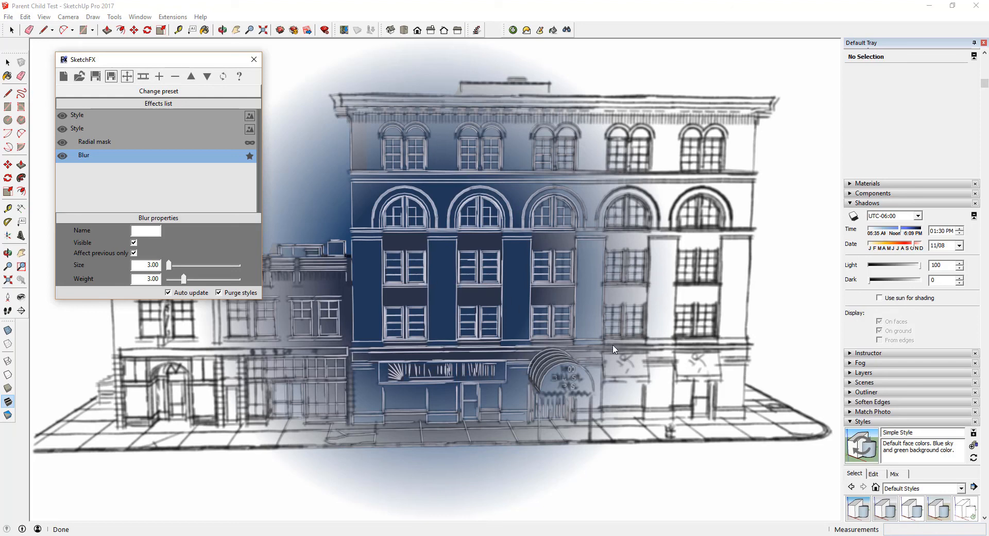
pyautogui.moveTo(671, 316)
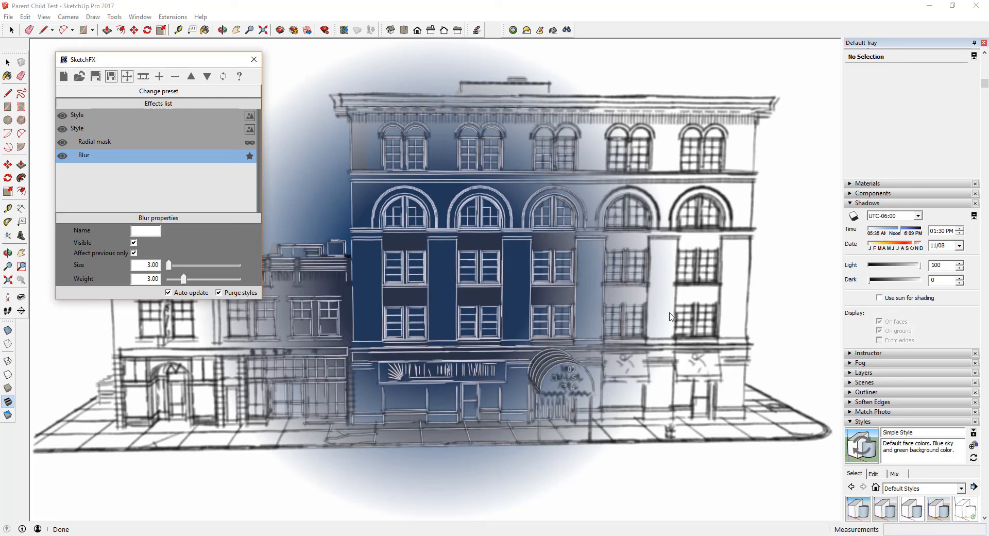
pyautogui.moveTo(656, 307)
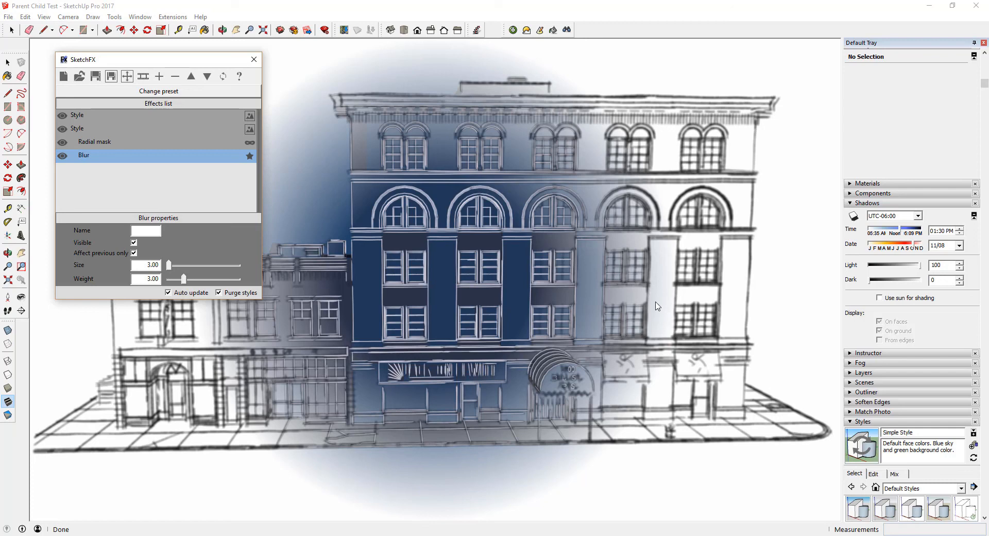
pyautogui.moveTo(656, 322)
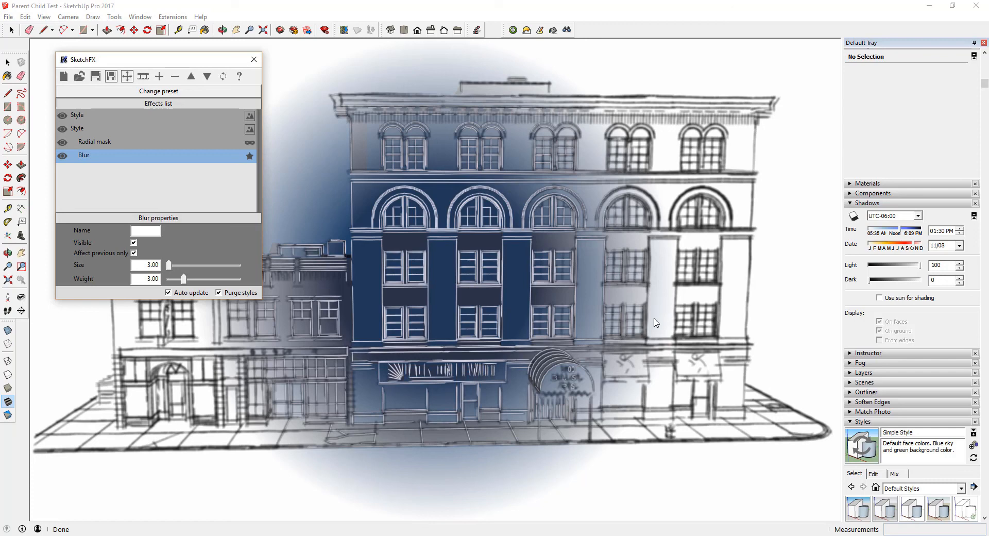
pyautogui.moveTo(492, 327)
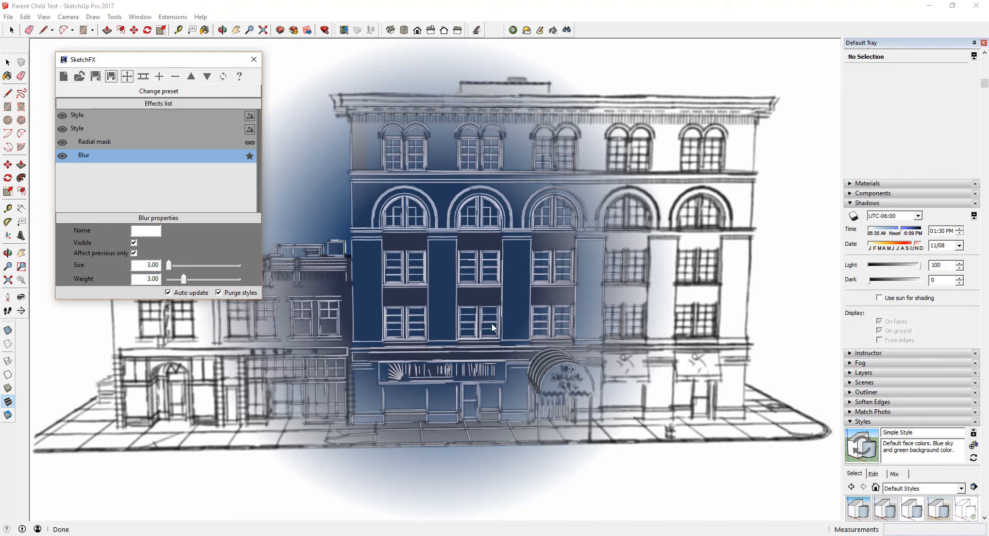
pyautogui.moveTo(570, 309)
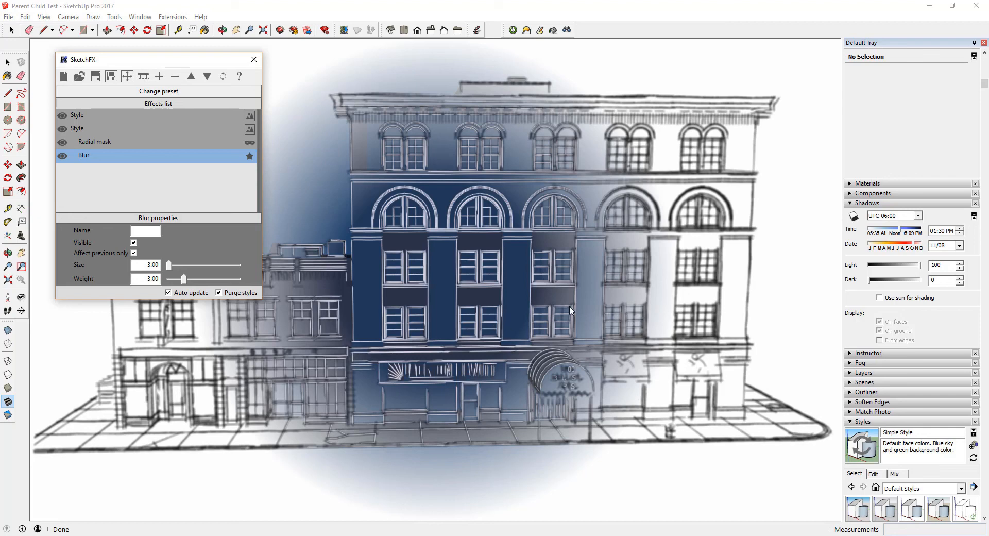
pyautogui.moveTo(579, 311)
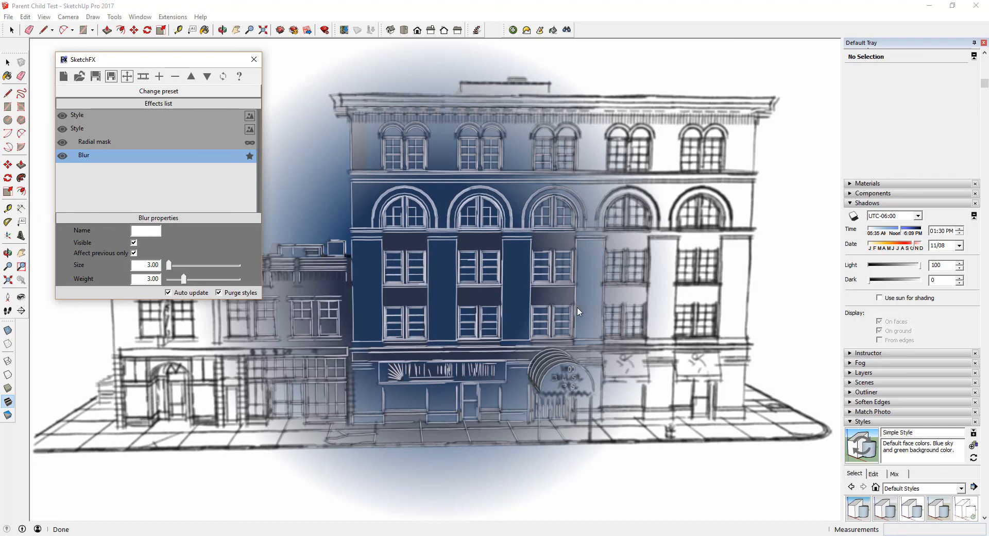